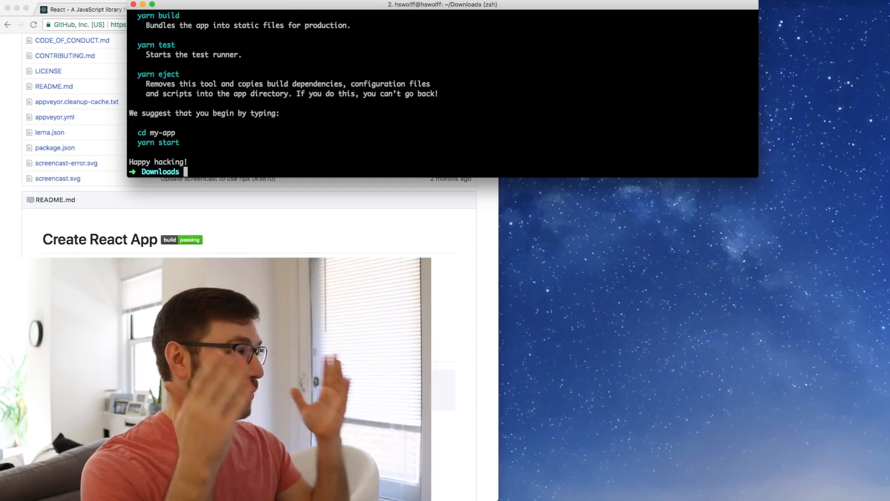
Change into the my-app folder and begin yarn add react@next in the terminal
type("cd my-app")
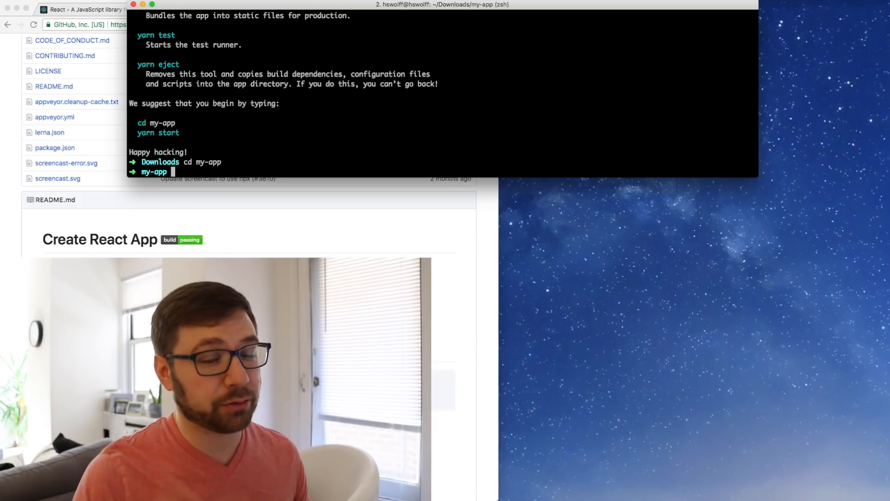
type("cd my-app")
type("yarn add ")
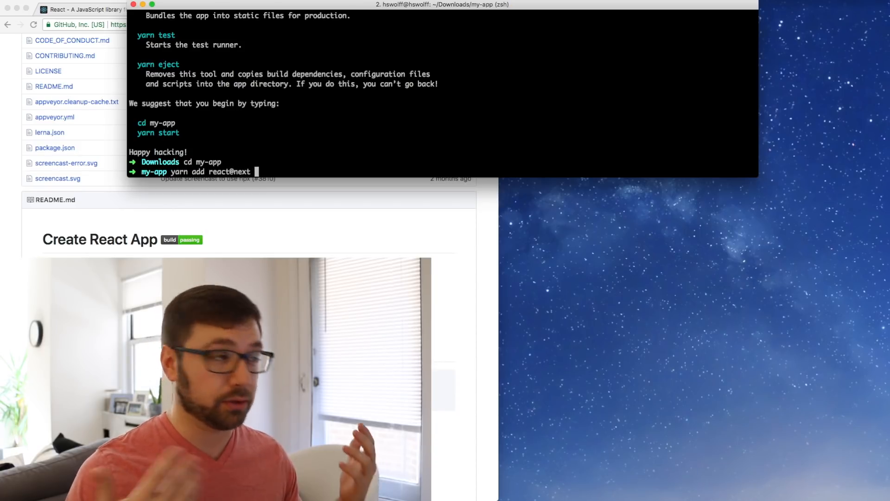
type("rea")
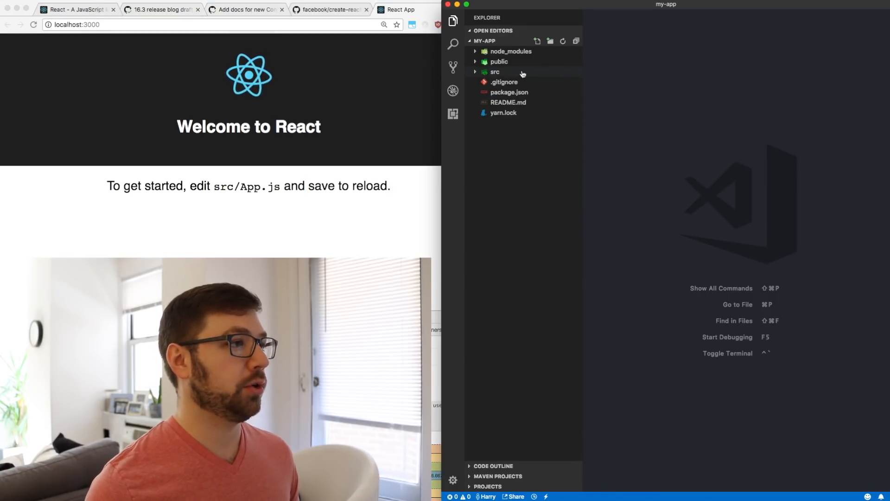
In App.js, add state = { viewer: null }; above the App render method
left_click(495, 72)
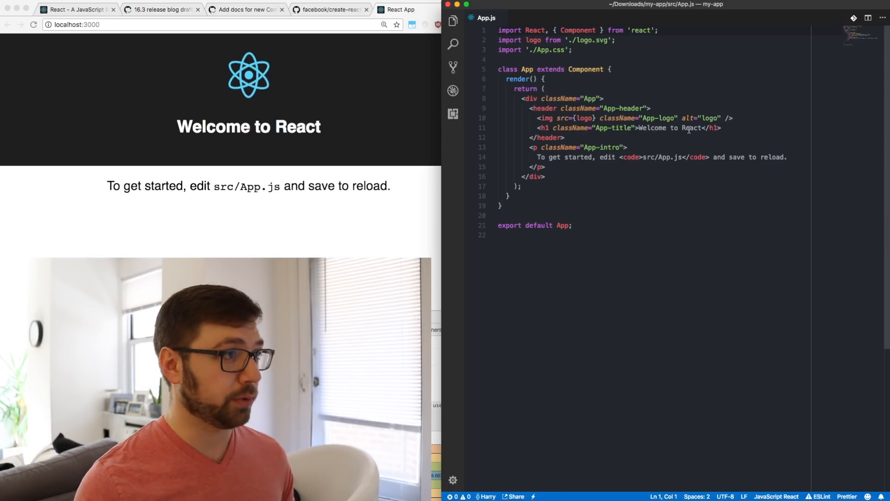
type("state =")
type("viewer")
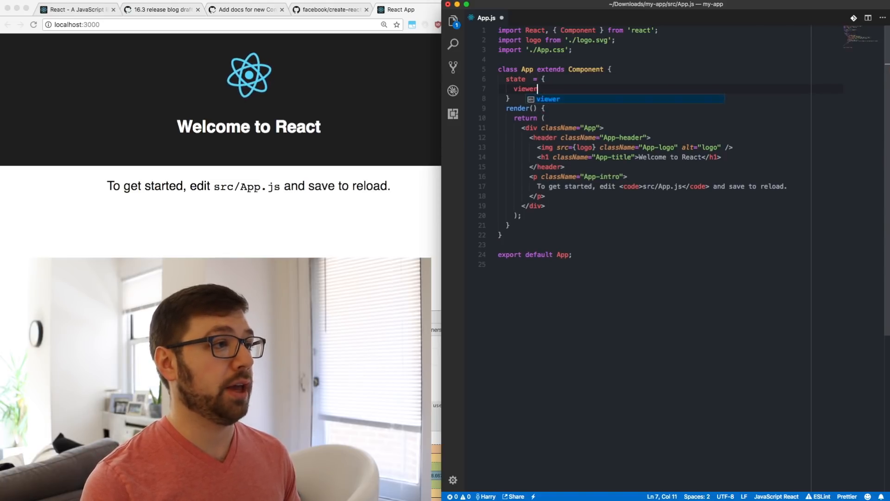
type(": null,")
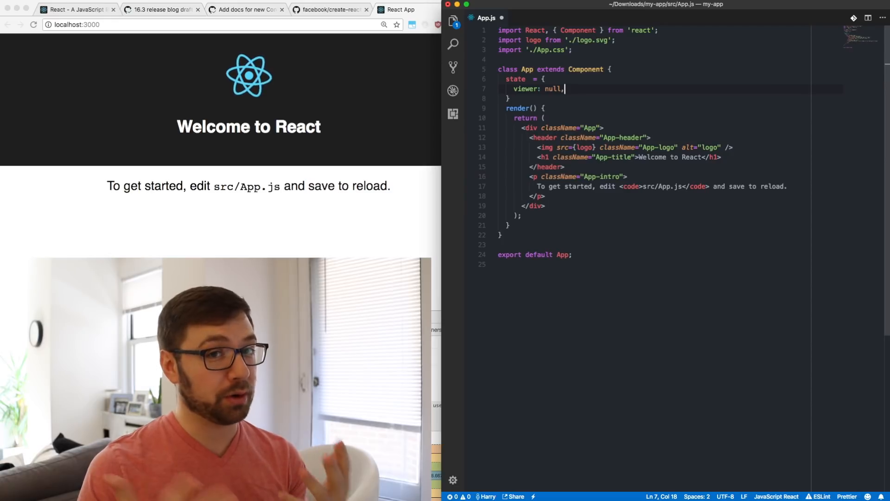
type(";")
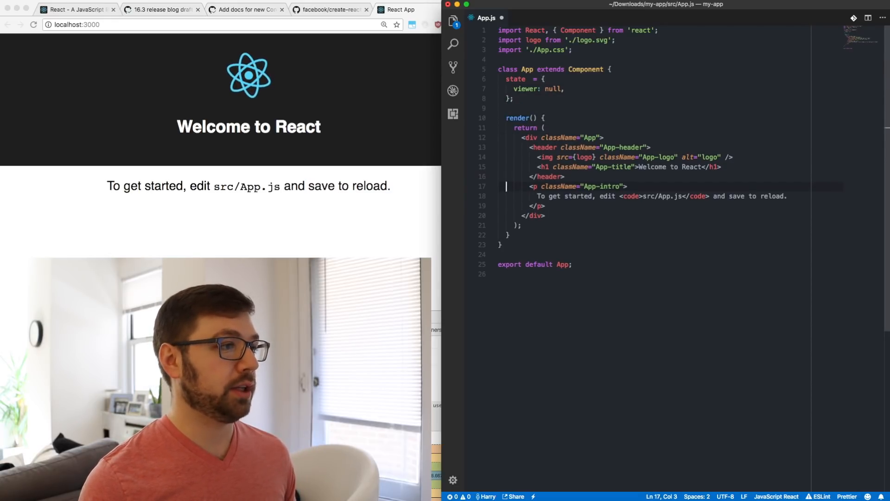
Render a ternary on this.state.viewer showing an h3 with the viewer's name, else a React.Fragment
type("di")
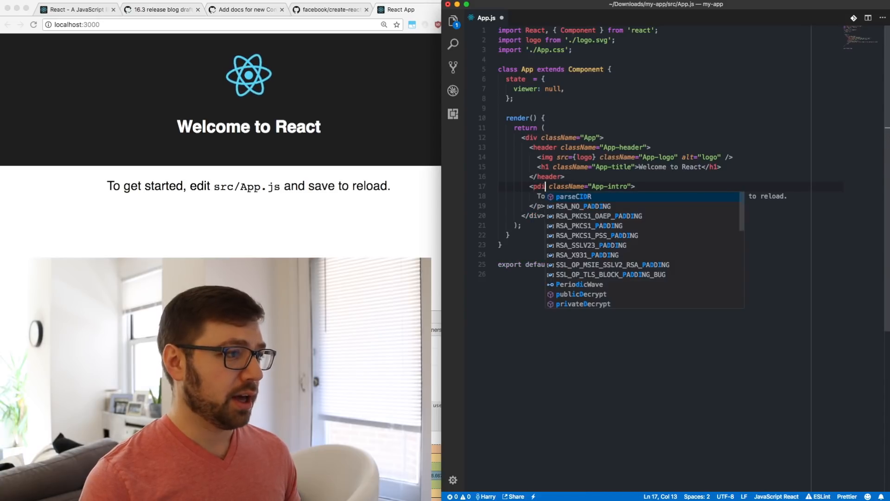
key("Escape")
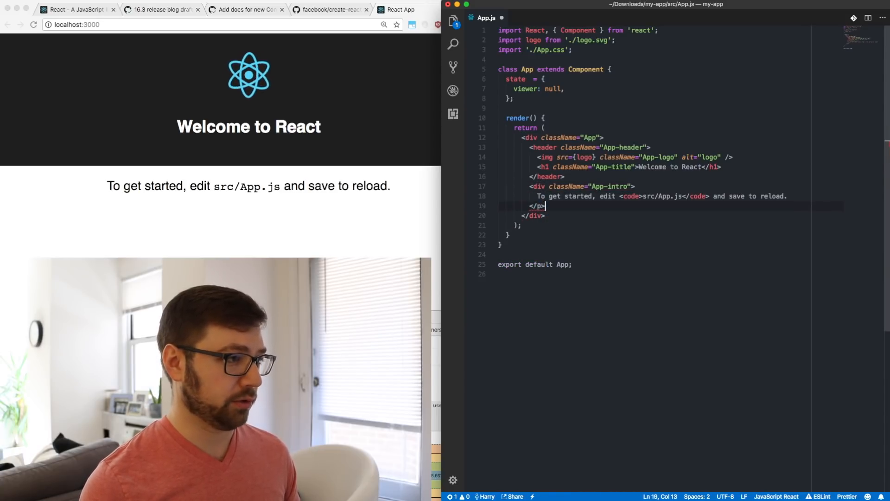
key("Backspace")
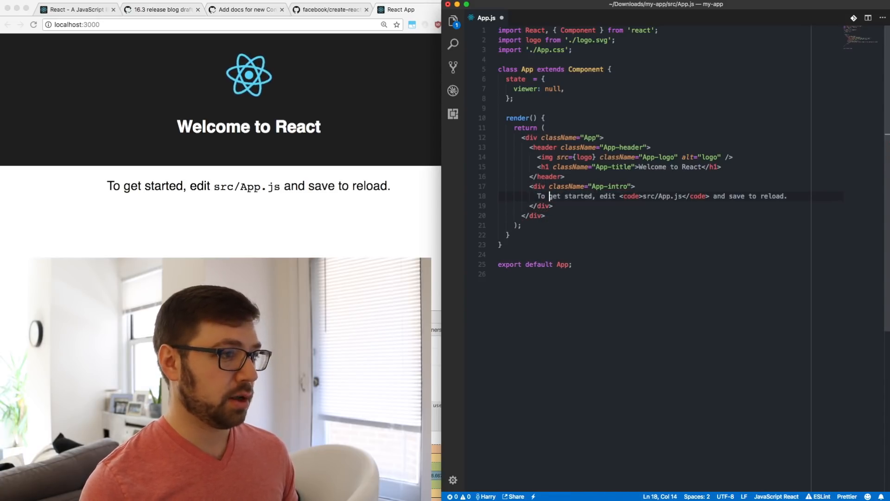
type("{this.state.viewer ? (")
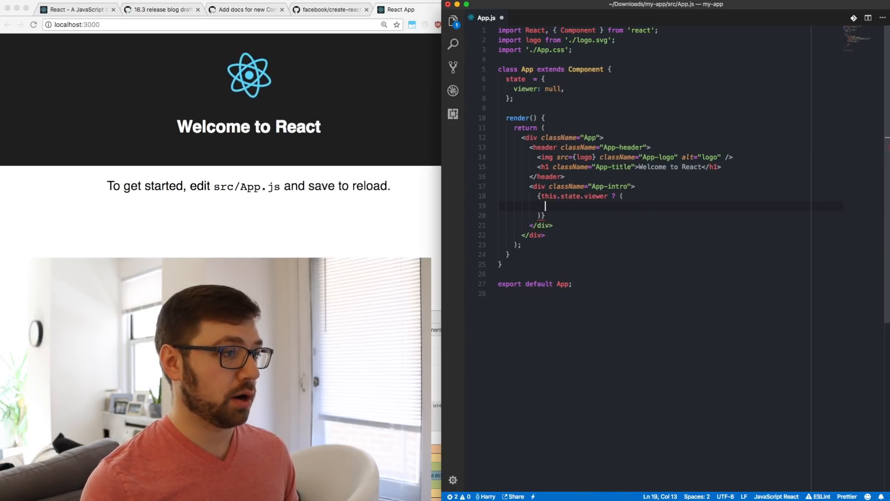
type("<h3>Logged In As: %</h3>")
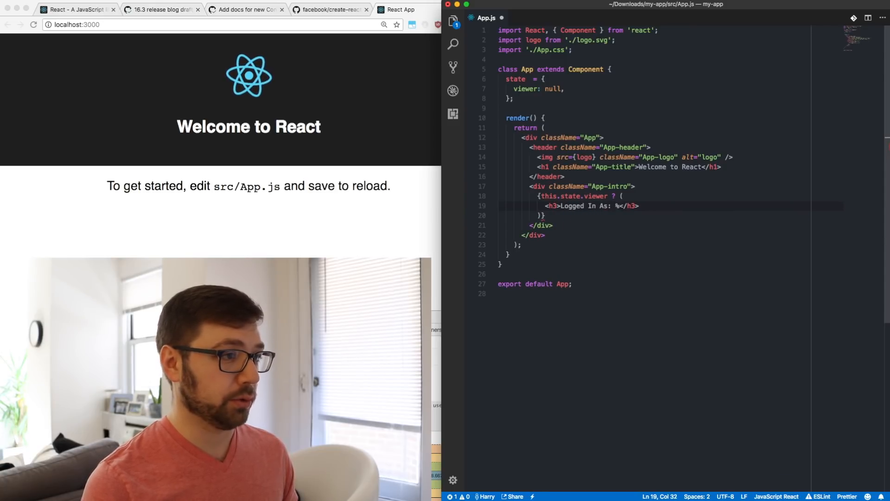
type("{this.state.viewer}")
type(") : (")
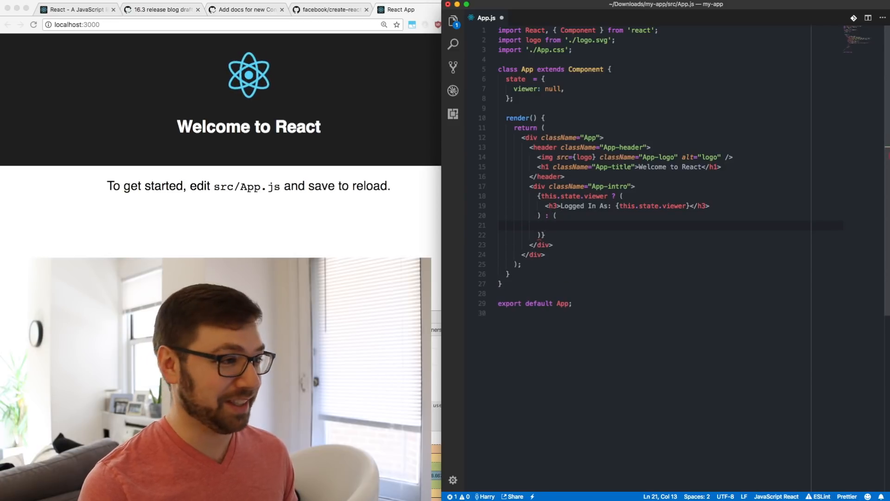
type("<React.Fragment>")
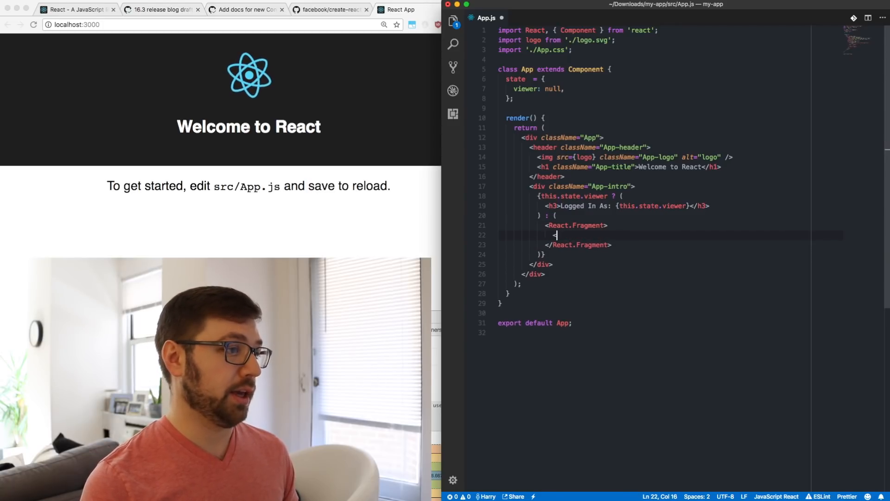
Add an input with placeholder 'Log in please' and a ref arrow storing this.input
type("<input")
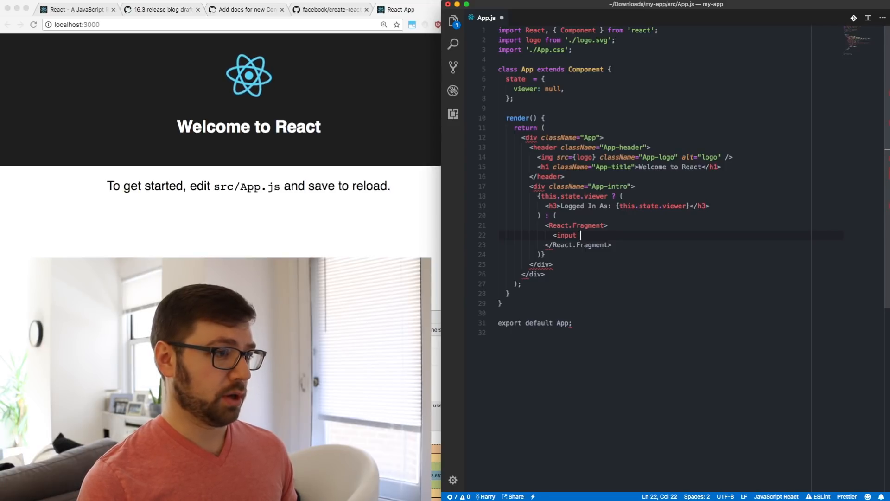
type("placeholder=\"L")
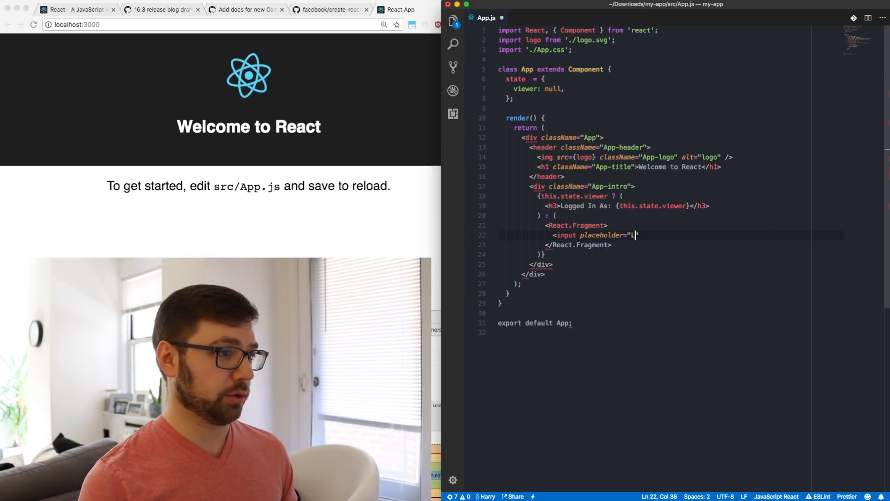
type("og in please")
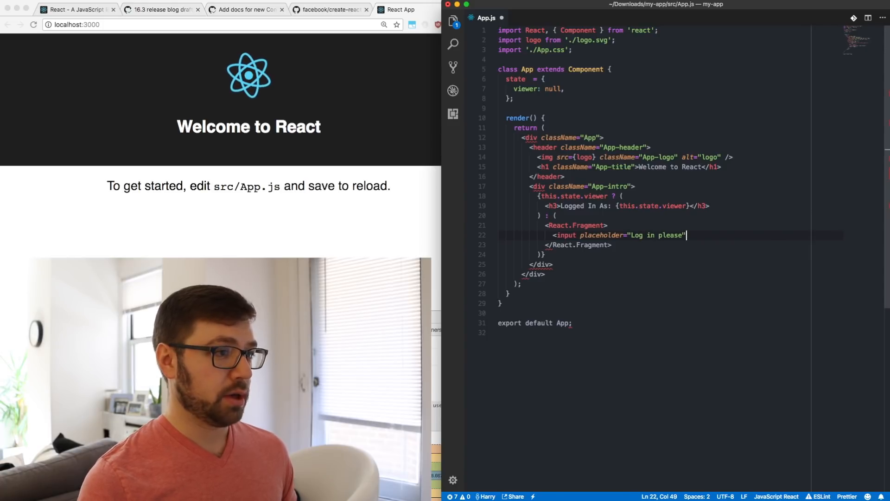
key("enter")
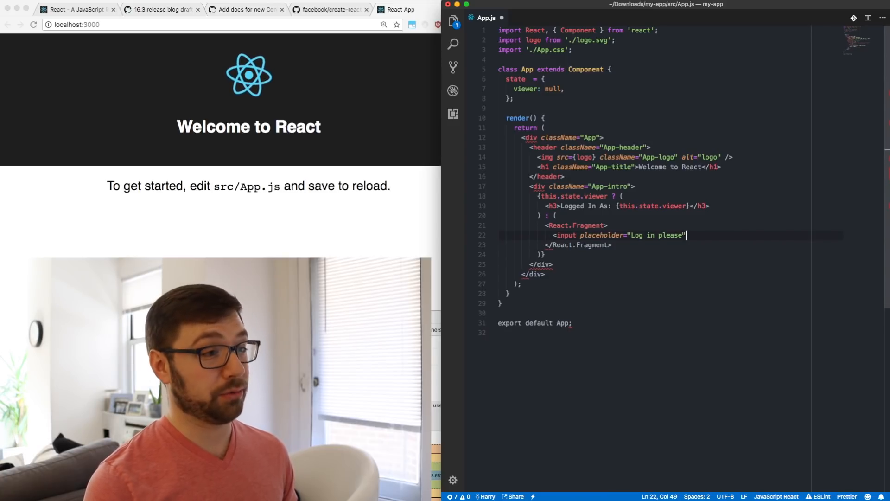
type("ref={r =>}")
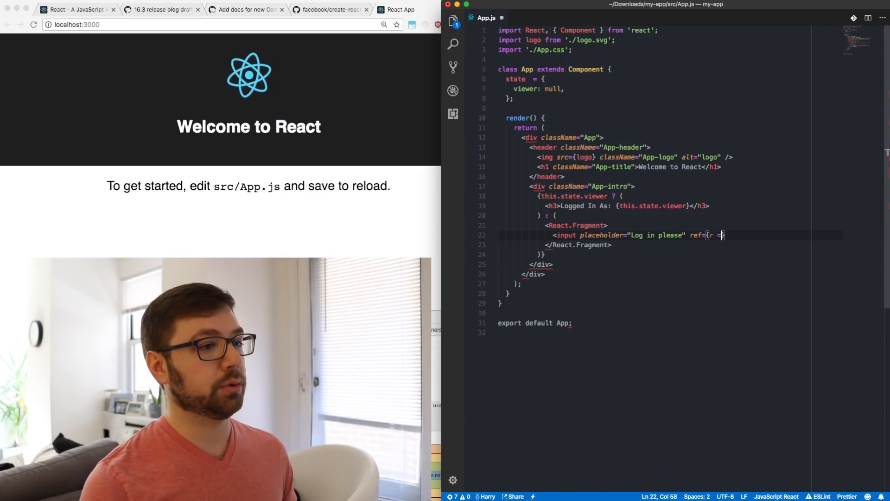
type("=> this.inputRef = r")
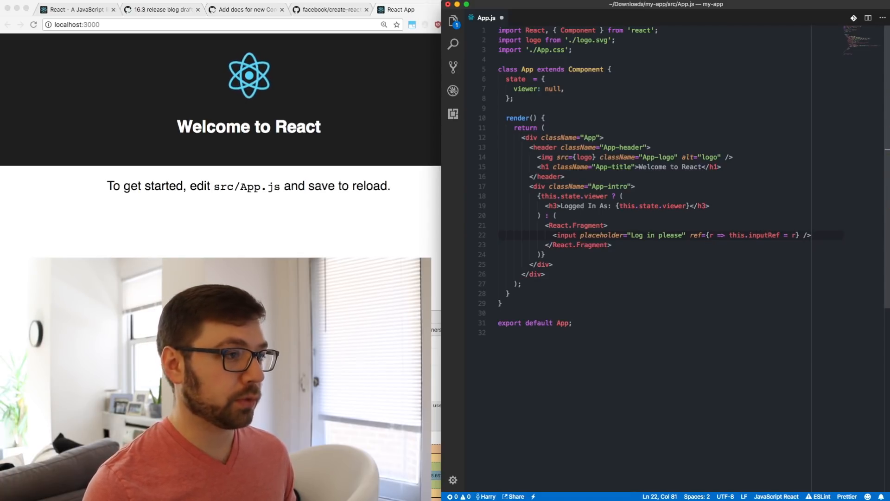
Add a submit button 'Log' whose onClick calls this.logIn(e.target.value)
type("<button type=")
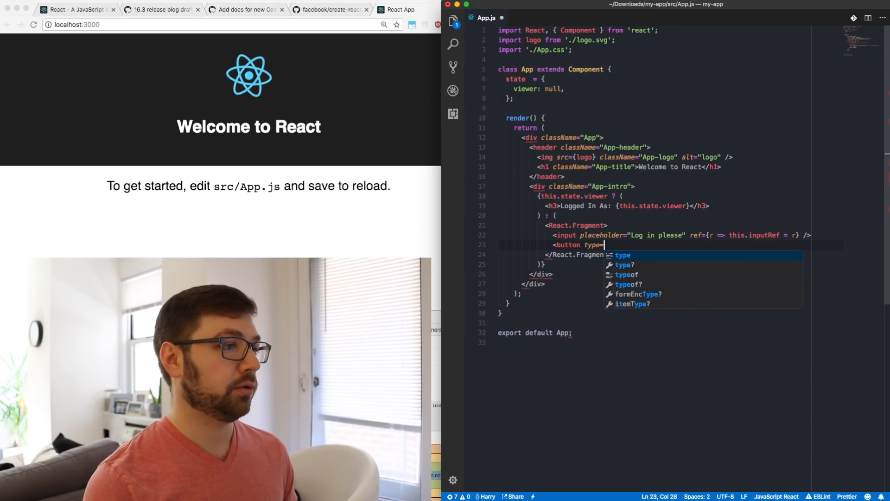
type("\"submit\"")
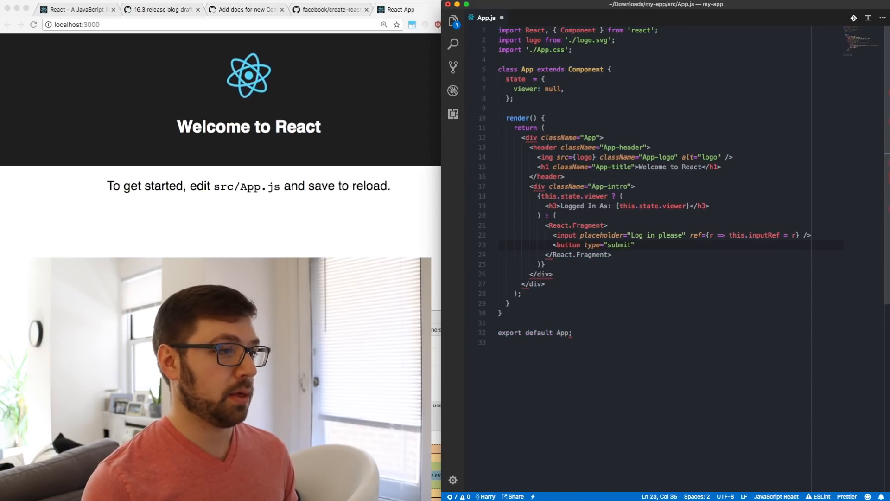
type("Log In</button>")
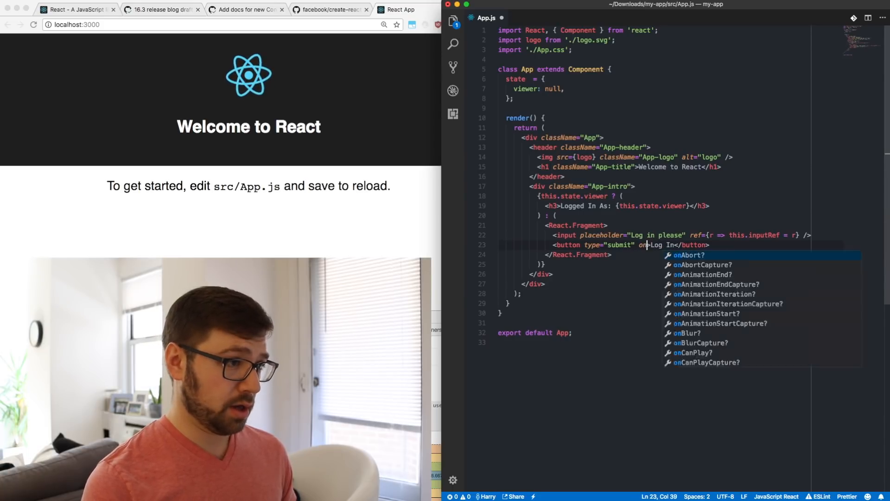
type("Click={}>")
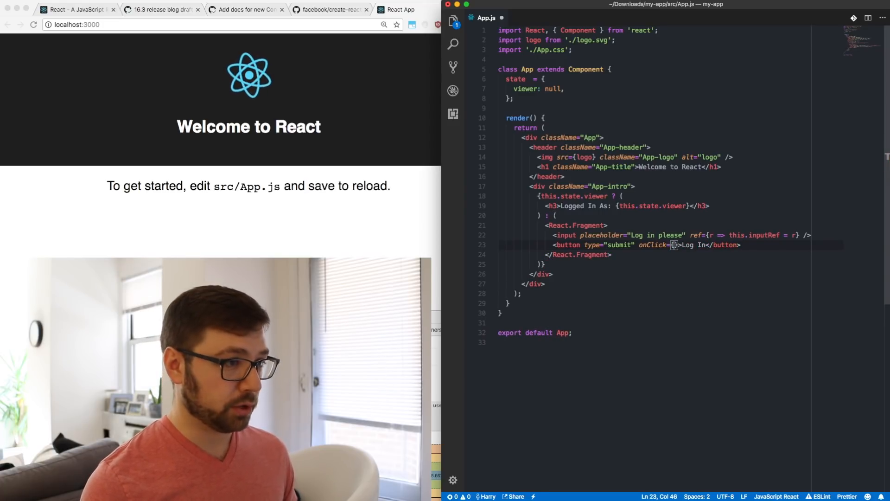
type("(e) =>")
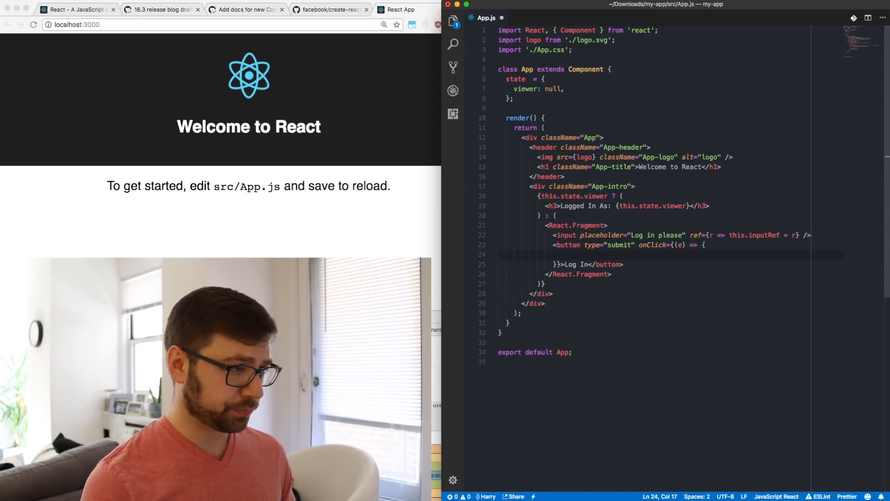
type("this")
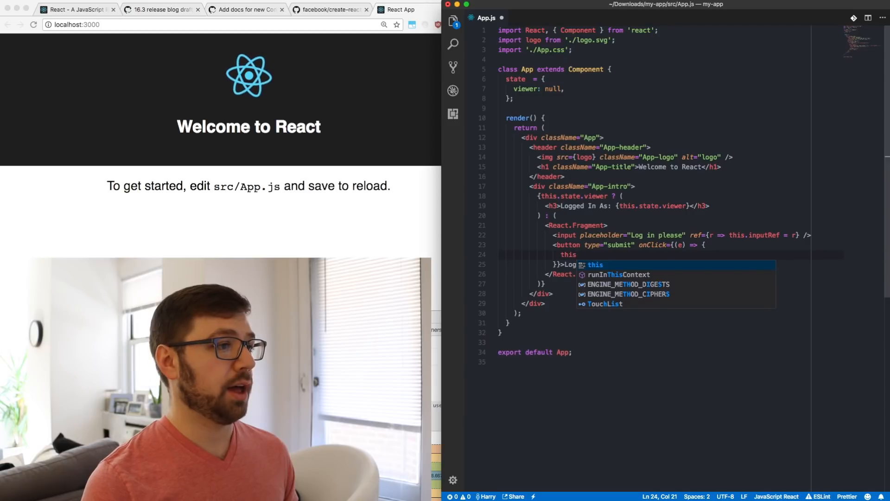
type("L")
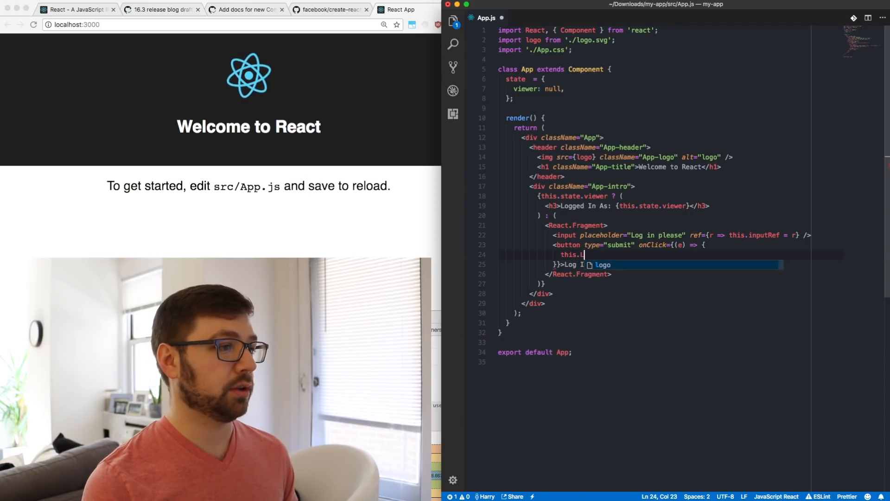
type("ogin()")
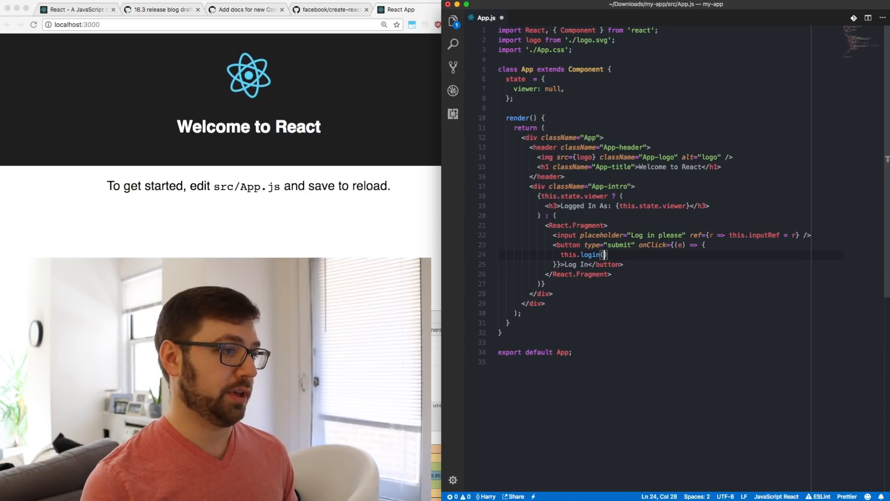
type("e.target.value")
type("logIn = (")
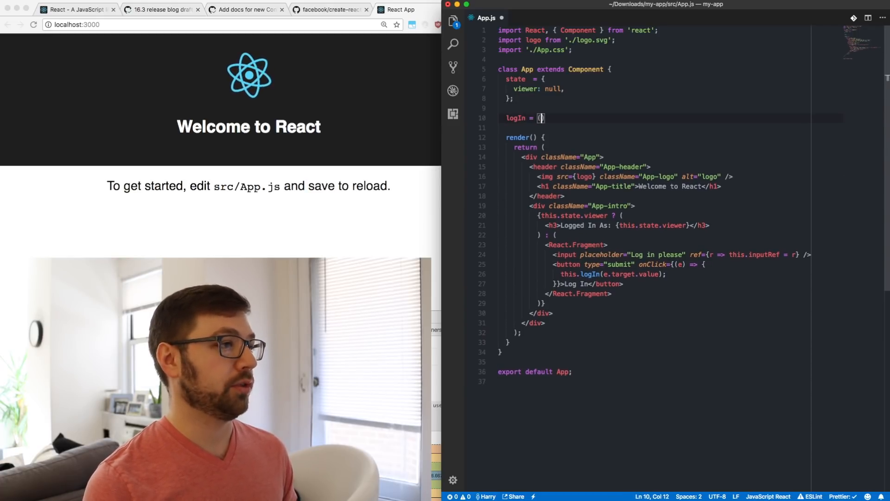
Write logIn setting state viewer to name and logOut setting viewer to null
type("viewer")
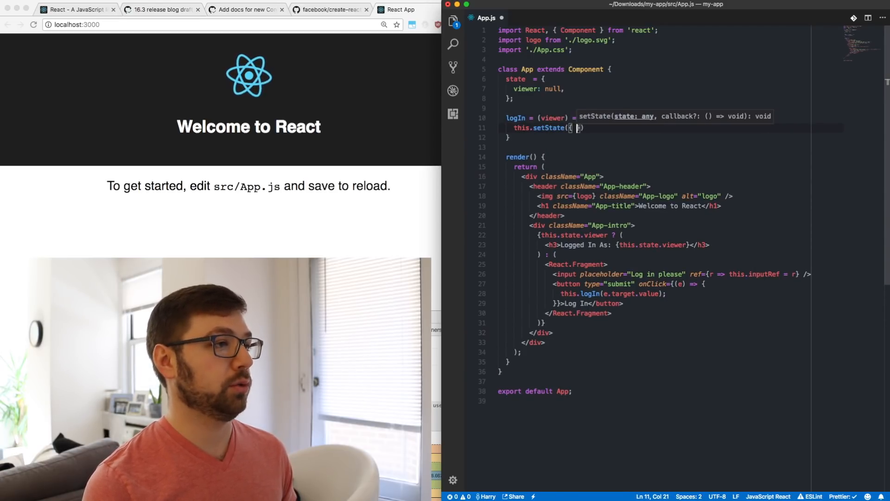
type("viewer:")
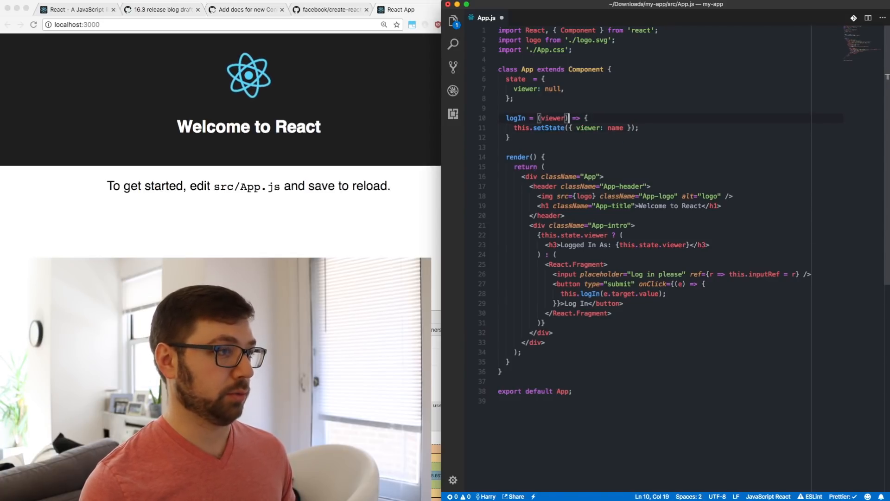
type("name")
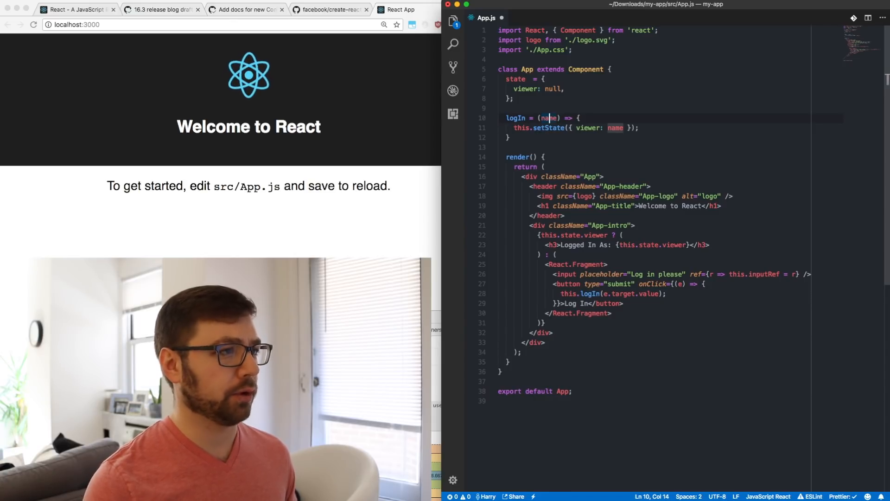
type("logOut = () => this.setState(")
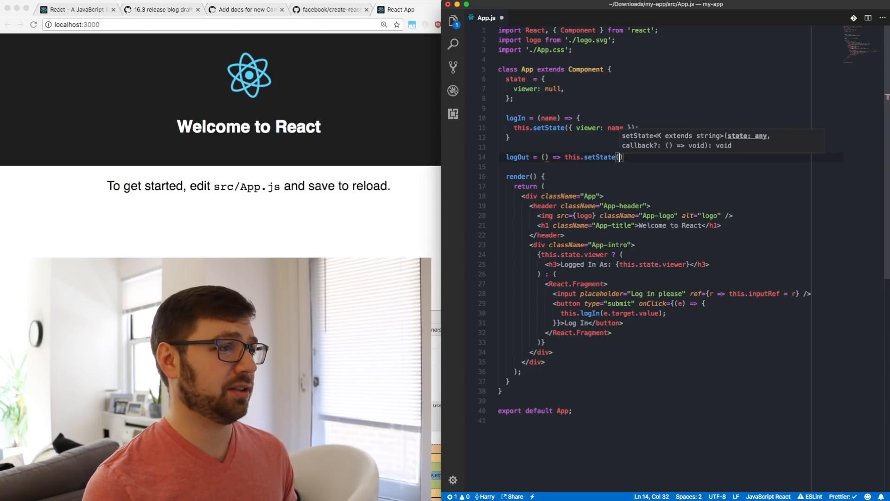
type("{ viewer: null }")
left_click(606, 264)
type("<")
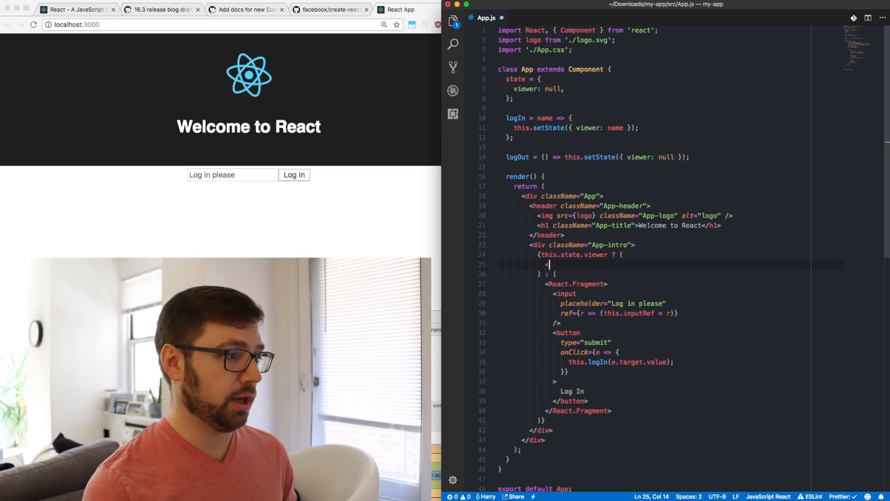
Wrap the h3 in React.Fragment and add a Log Out button with onClick={this.logOut}
type("React.Fragment>")
type("<button></button>")
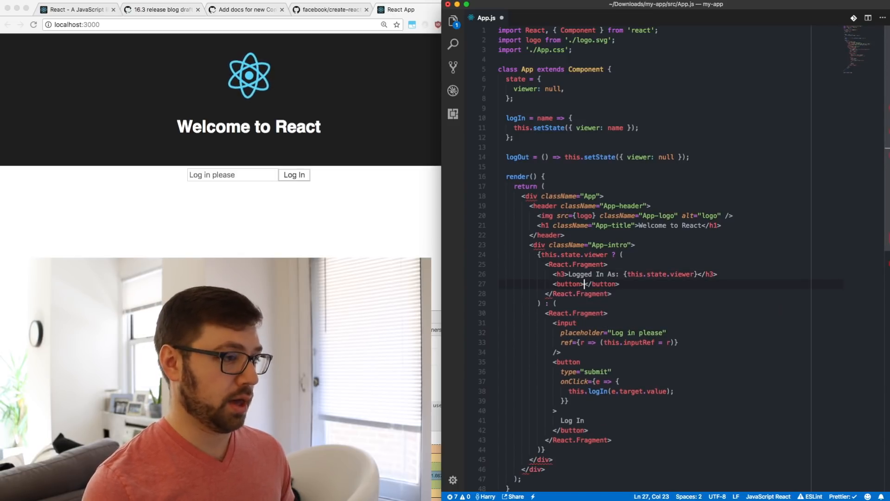
type("Log Out")
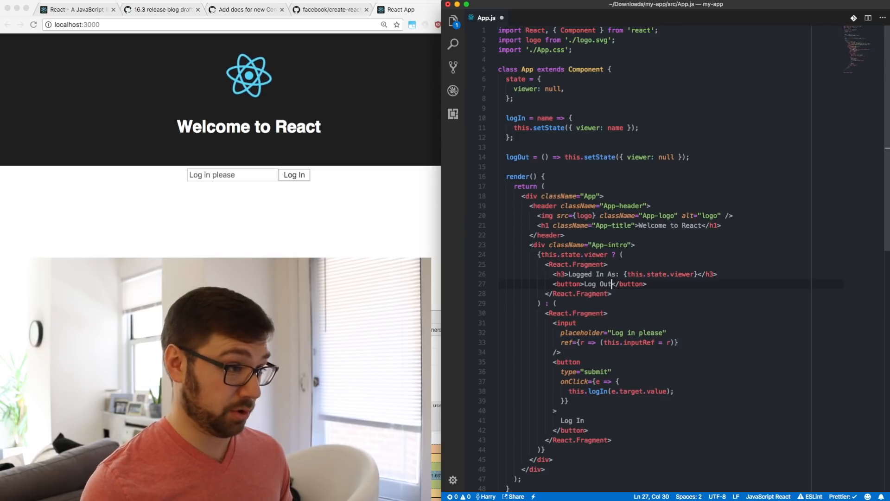
type("onClick")
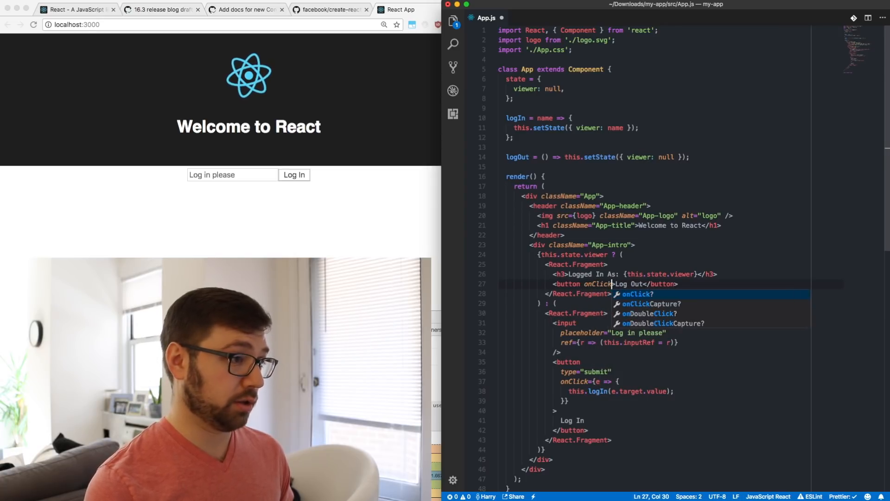
type("{this.logOut")
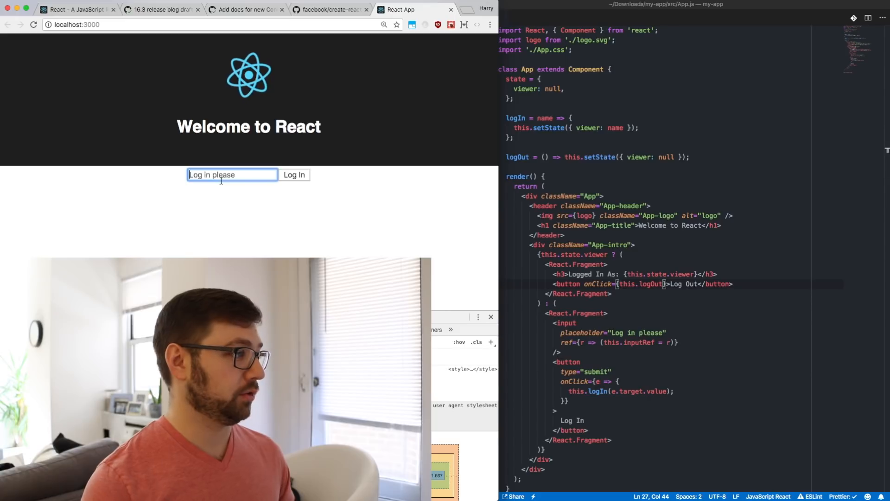
Make Log In call this.logIn(this.input.value), set placeholder 'Name Please!', and test logging in as Harry
type("Harry")
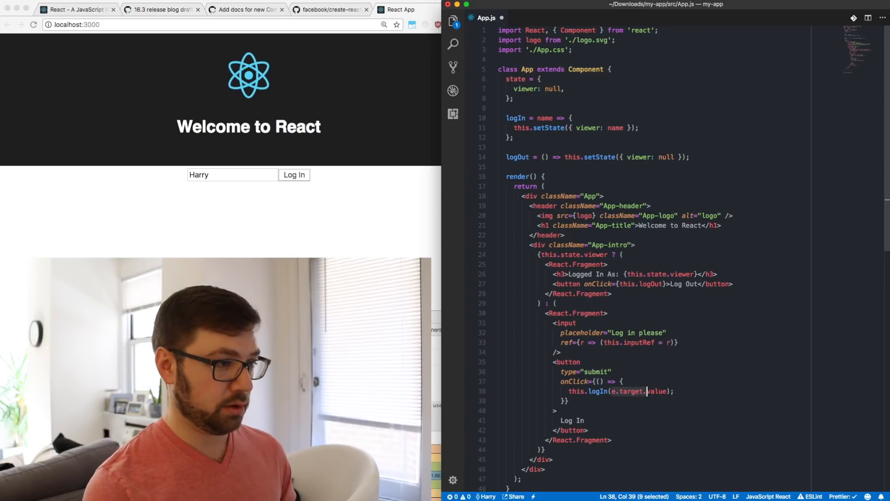
type("this.inputRef")
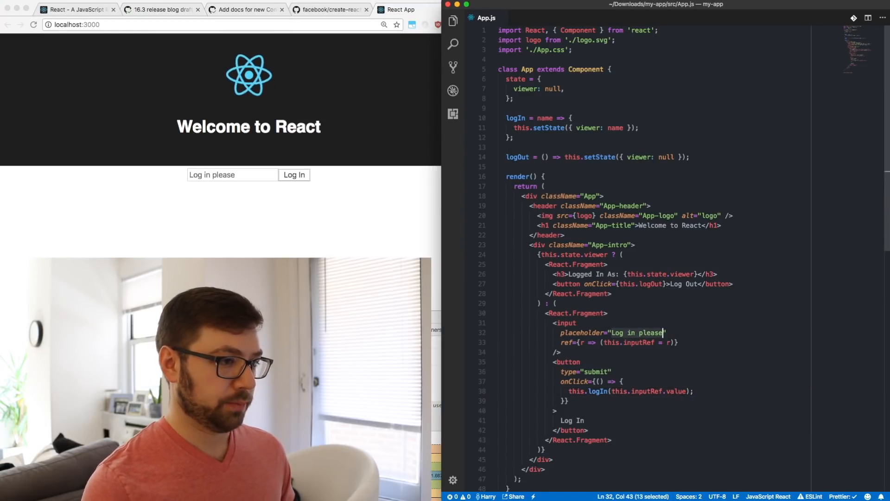
type("Name Please!")
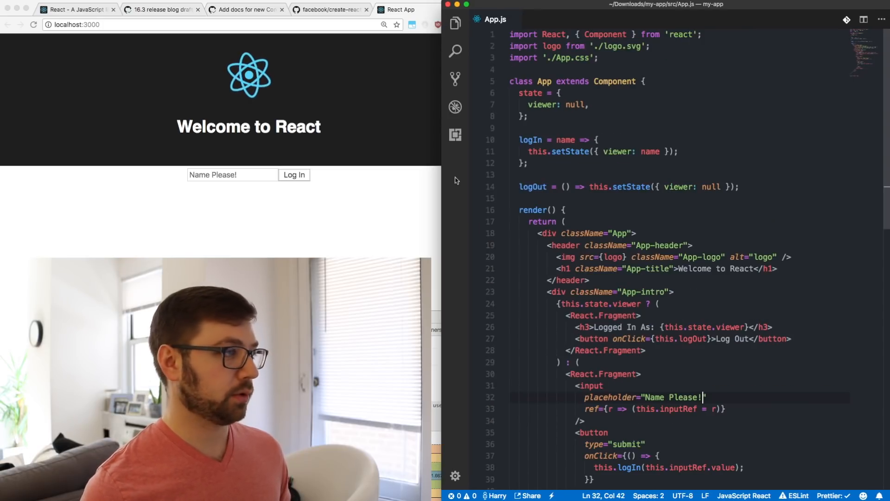
type("Harry")
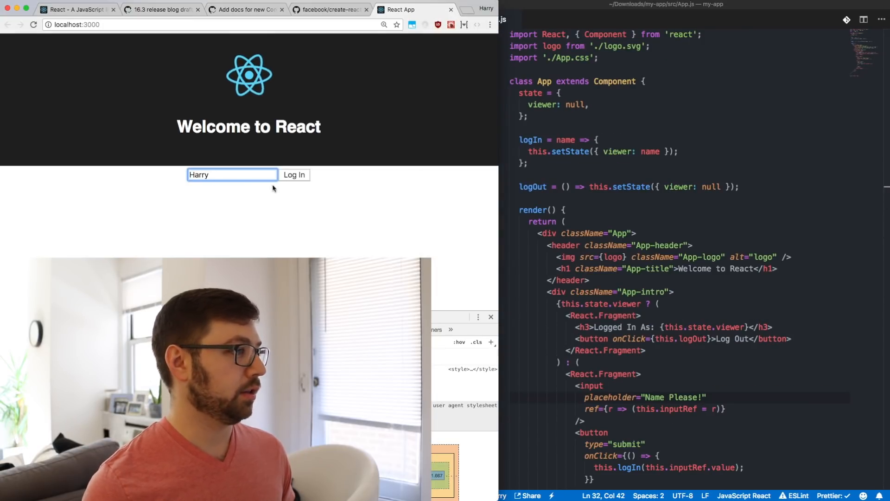
left_click(294, 174)
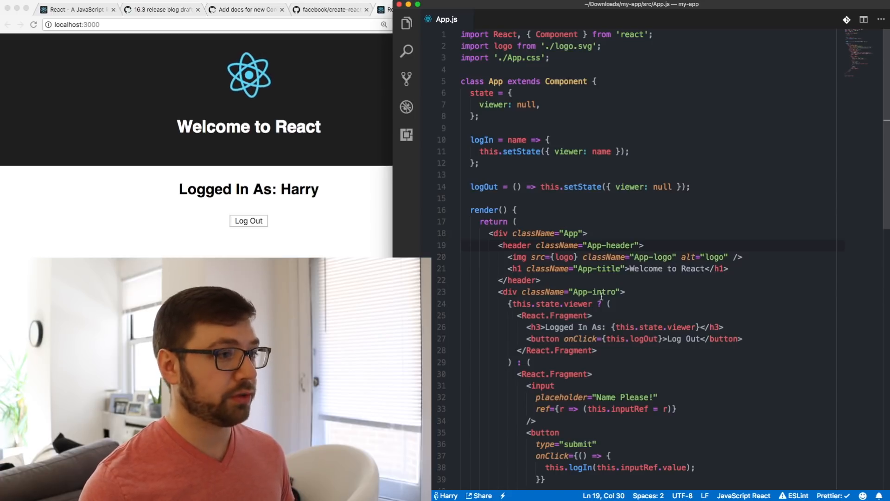
scroll("down", 3)
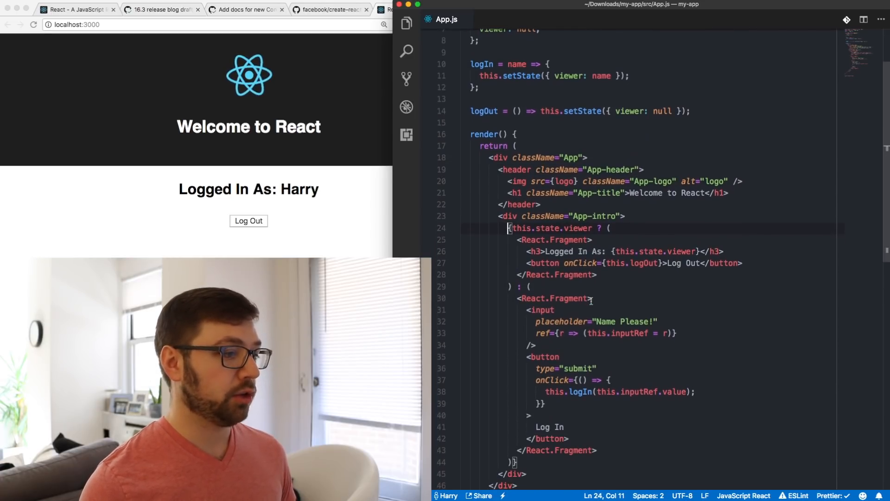
left_click_drag(508, 228, 515, 461)
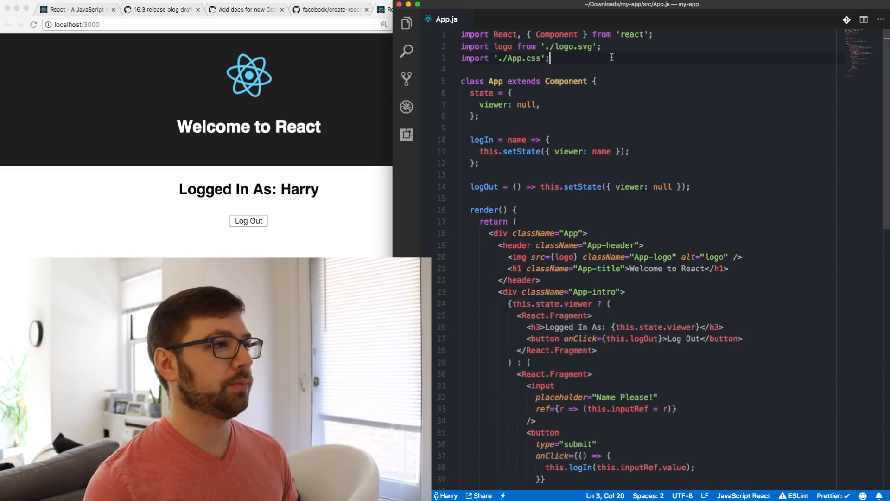
Create class LoginForm with a render return holding the login markup, and place <LoginForm /> in App-intro
type("cla")
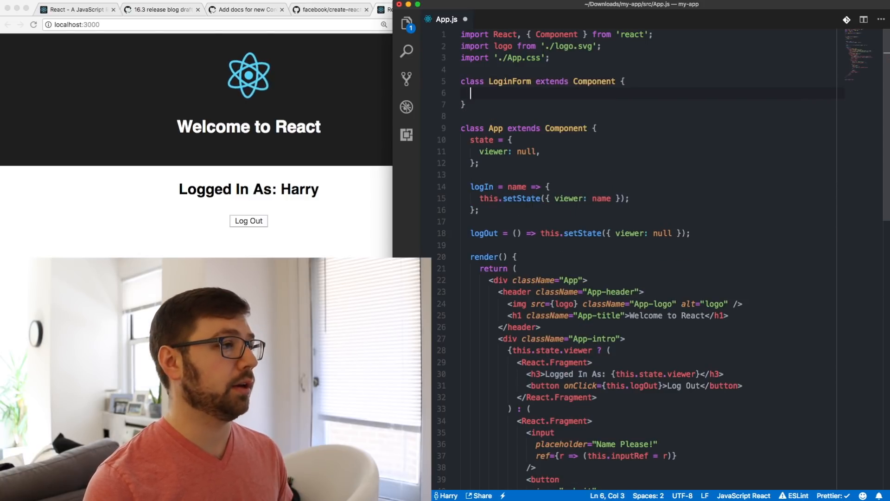
type("render() {")
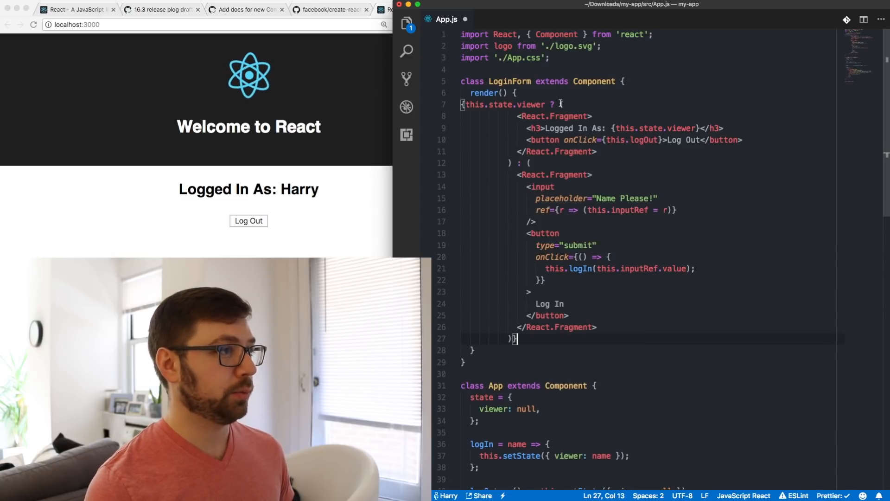
type("return")
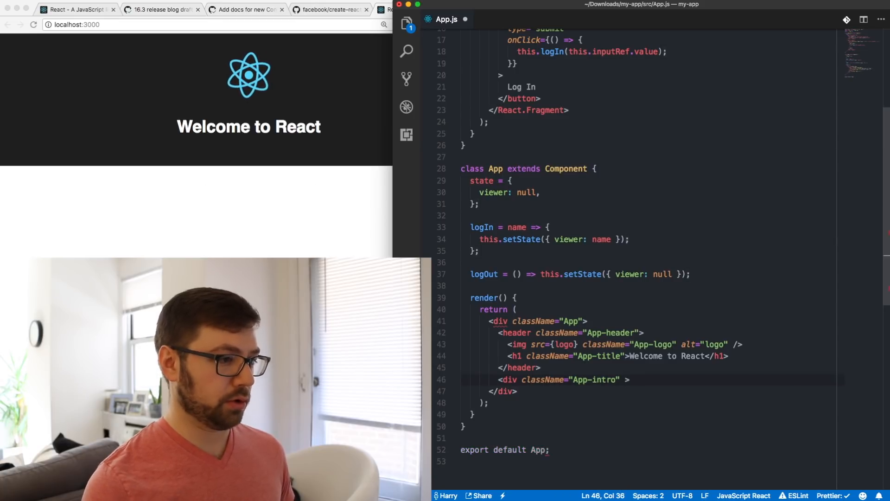
type("</div>")
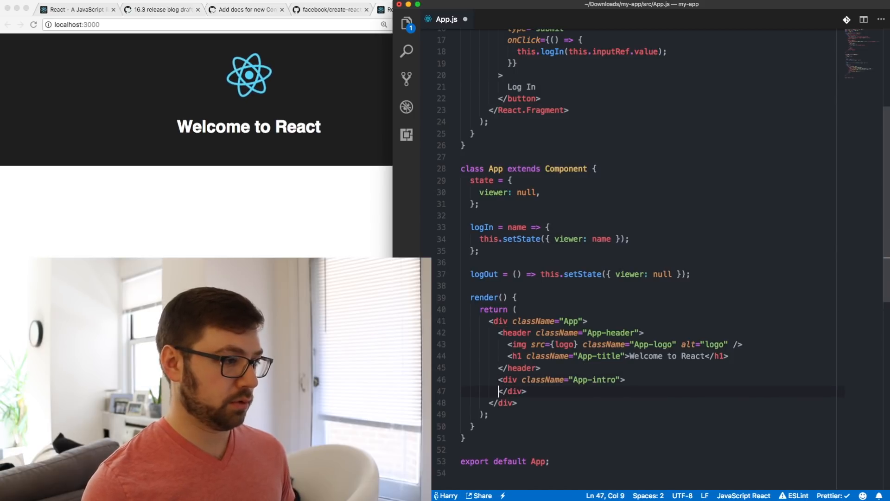
type("<LoginForm")
type("state =")
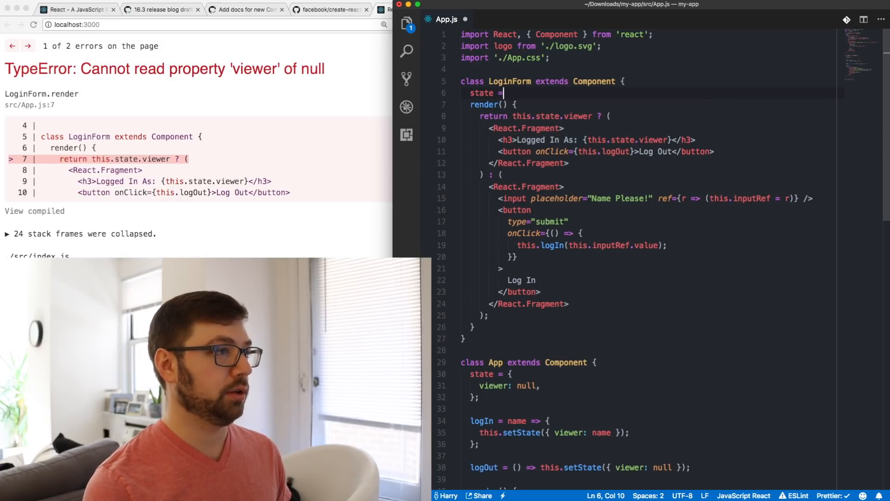
Give LoginForm an empty state = {}; and pass viewer={this.state.viewer} to <LoginForm />
type("{};")
type("asfdadsf")
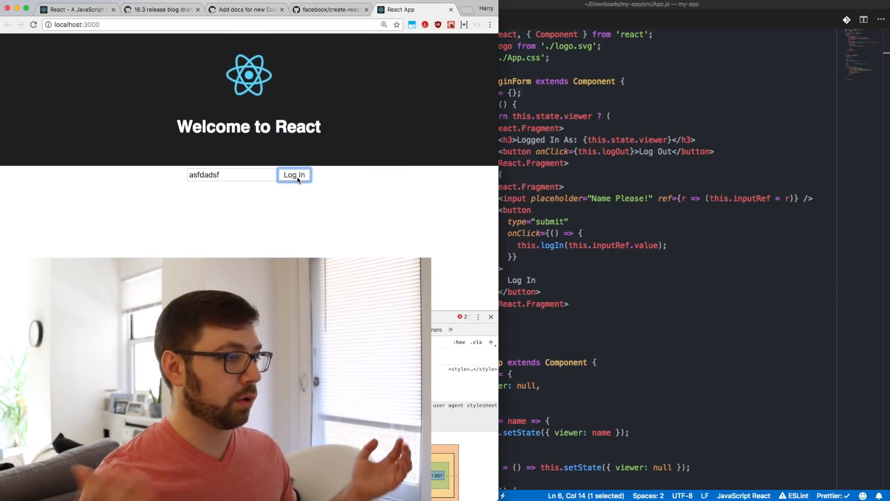
left_click(294, 174)
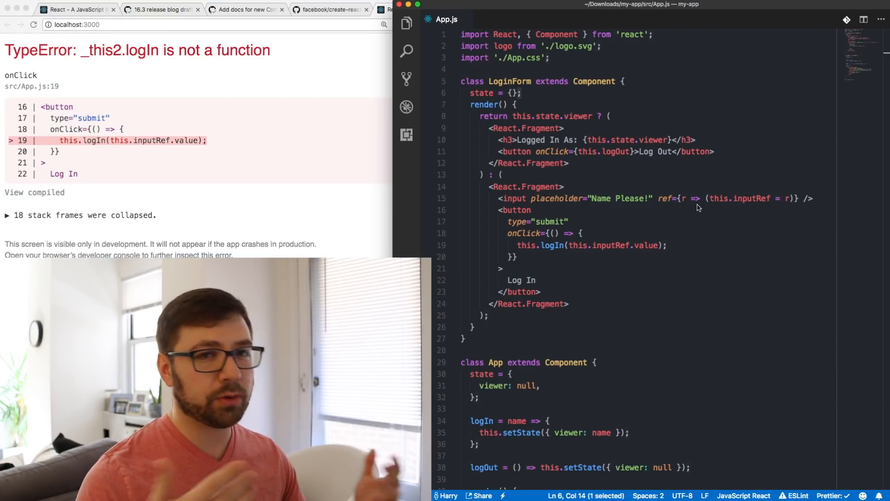
scroll("down", 3)
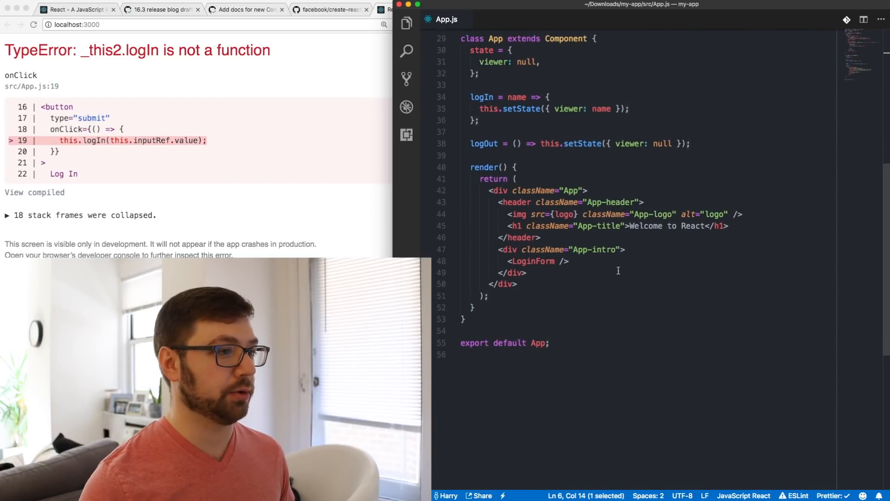
left_click(558, 261)
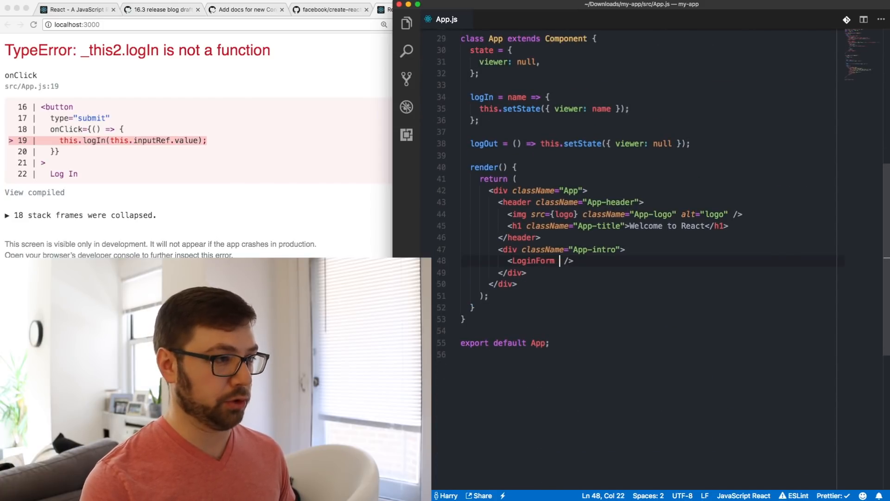
type("viewer={this.t")
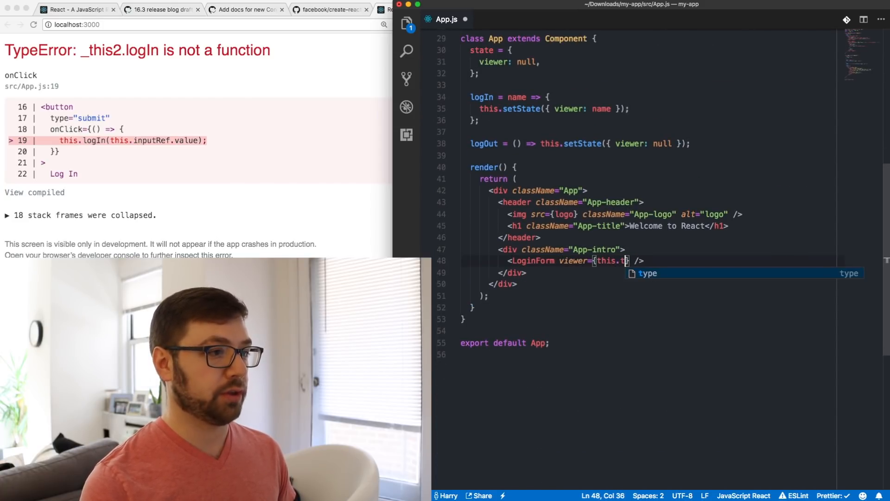
type("state.viewer")
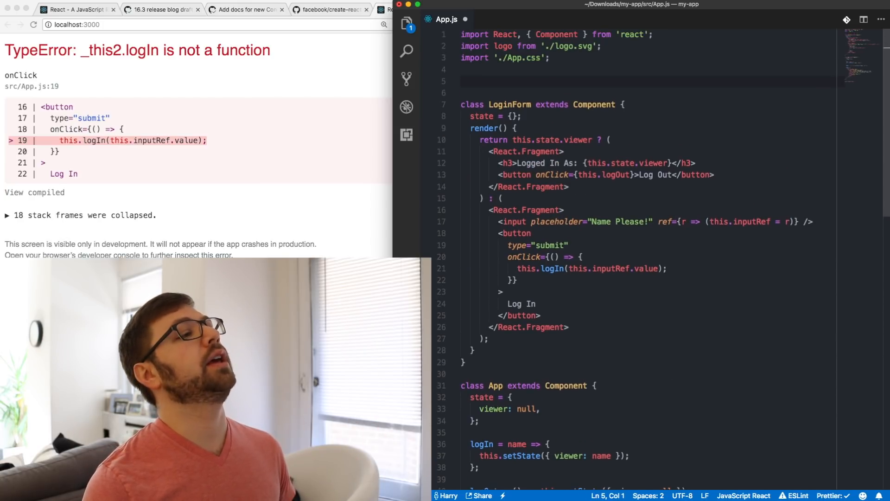
Add const Nav rendering <LoginForm /> with a viewer prop from this.state, destructuring { viewer }
type("const Nav = () =")
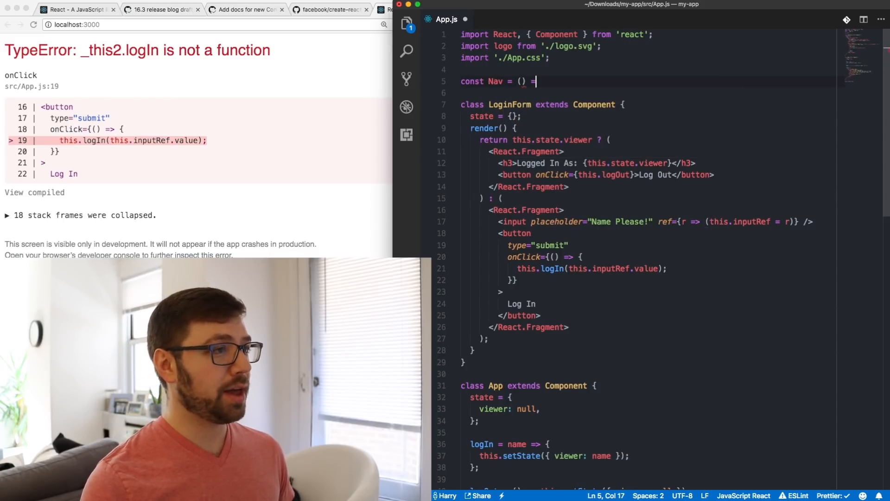
type("<L")
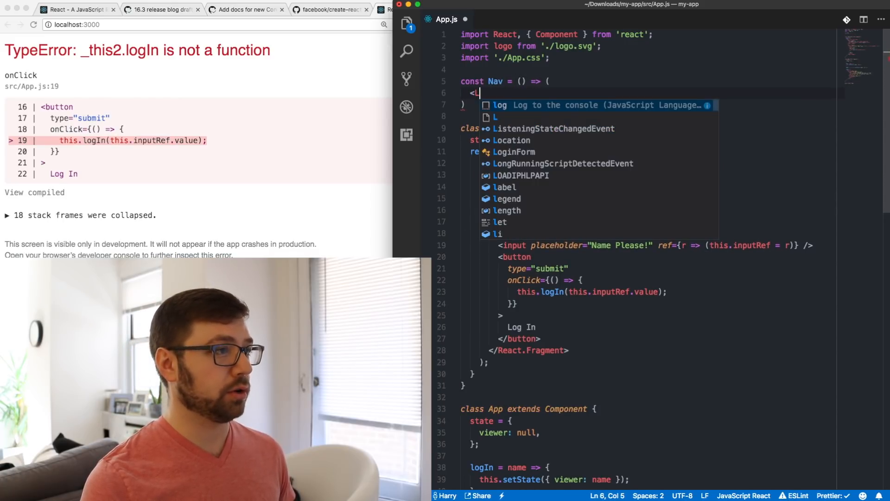
type("oginForm />")
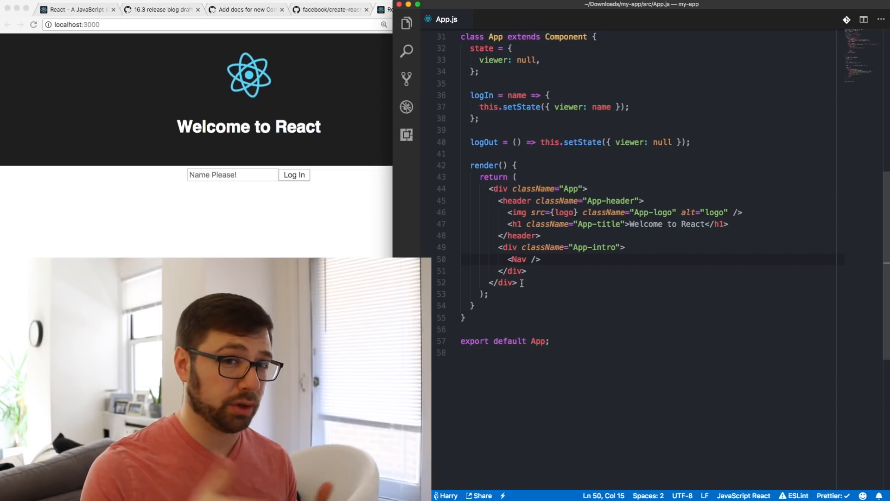
type("viewe")
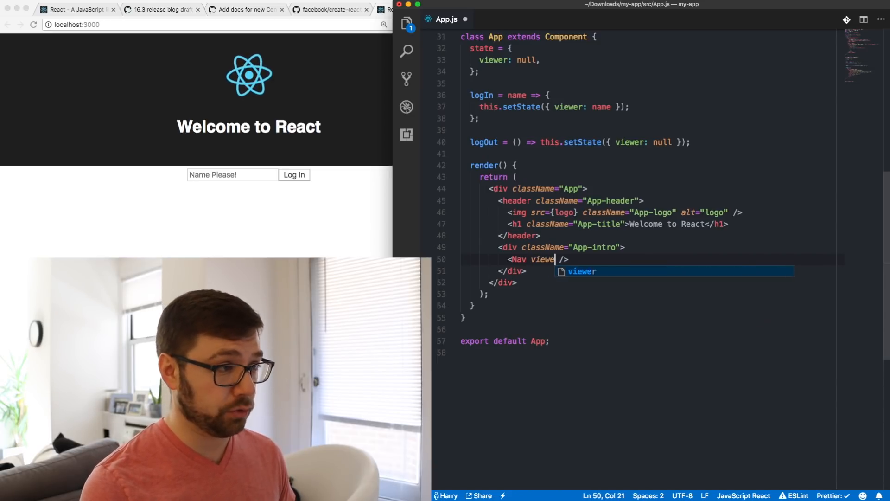
type("r={this.state")
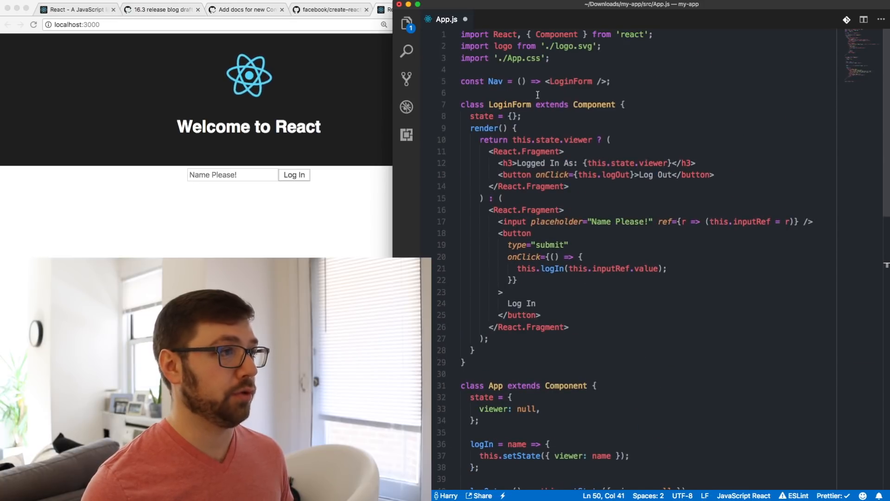
type("{ viweer }")
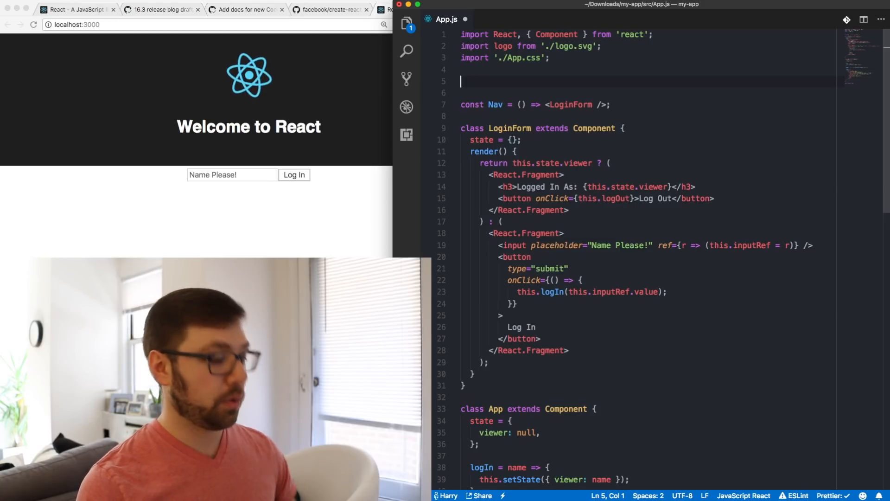
Declare const MyContext = React.createContext(); trying then removing a defaultvalue argument
type("const My")
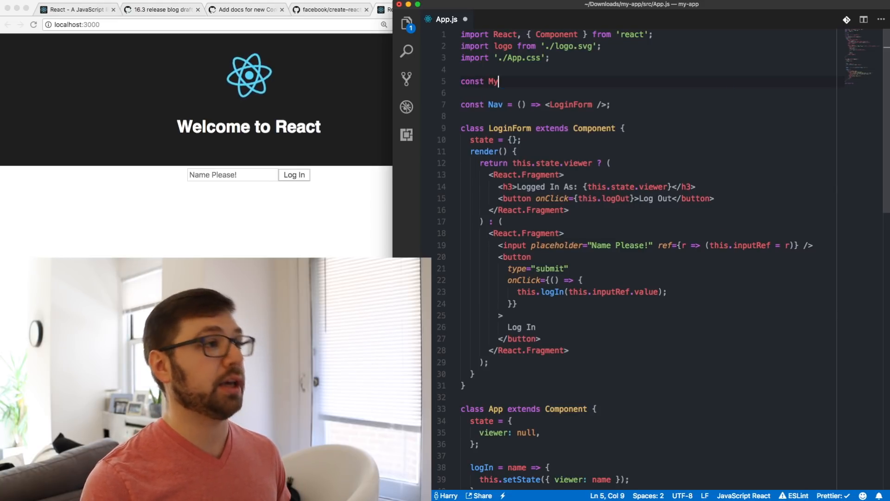
type("Context = React")
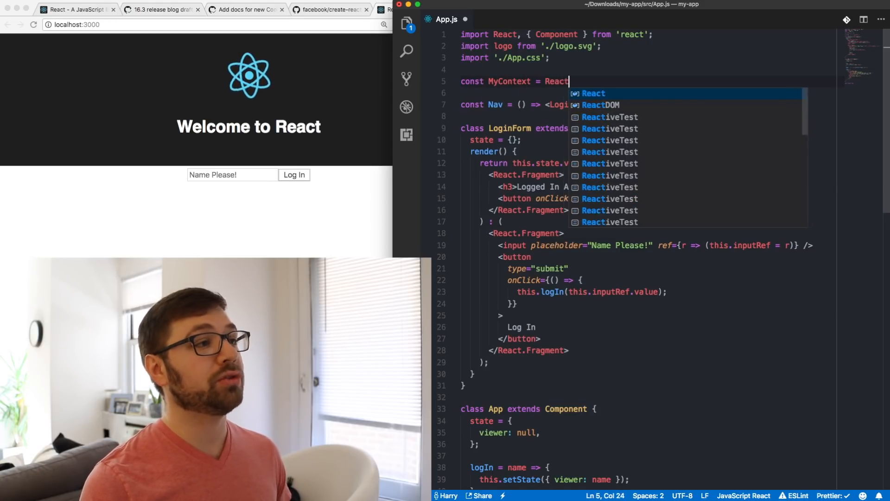
type(".")
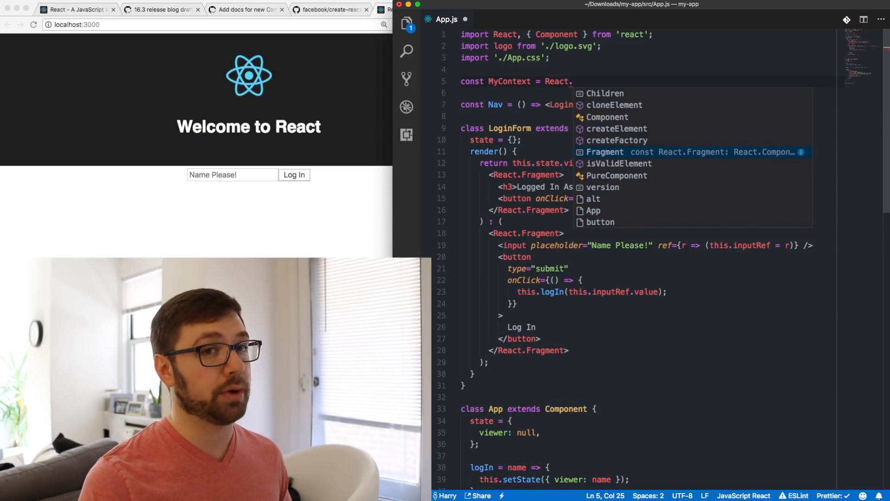
type("createC")
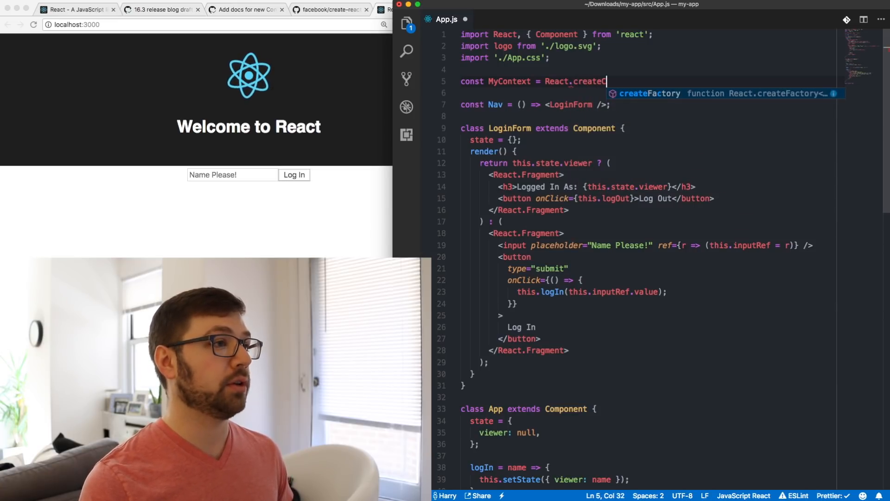
type("Context();")
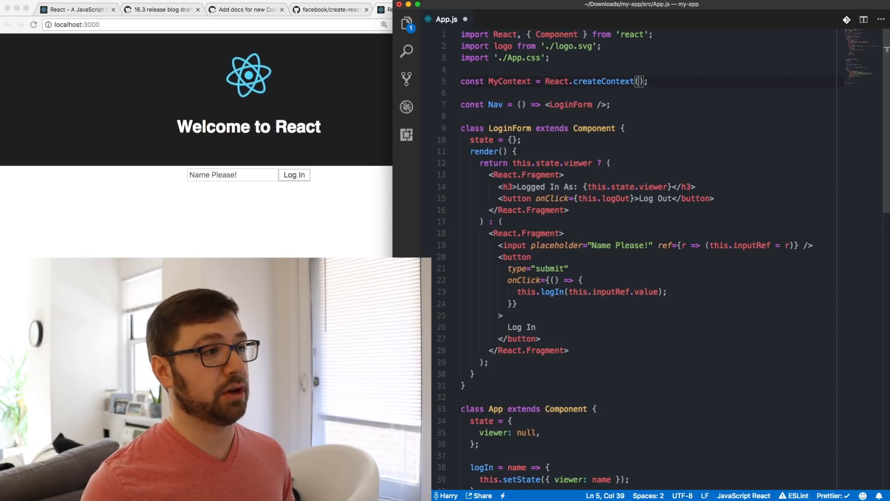
type("default")
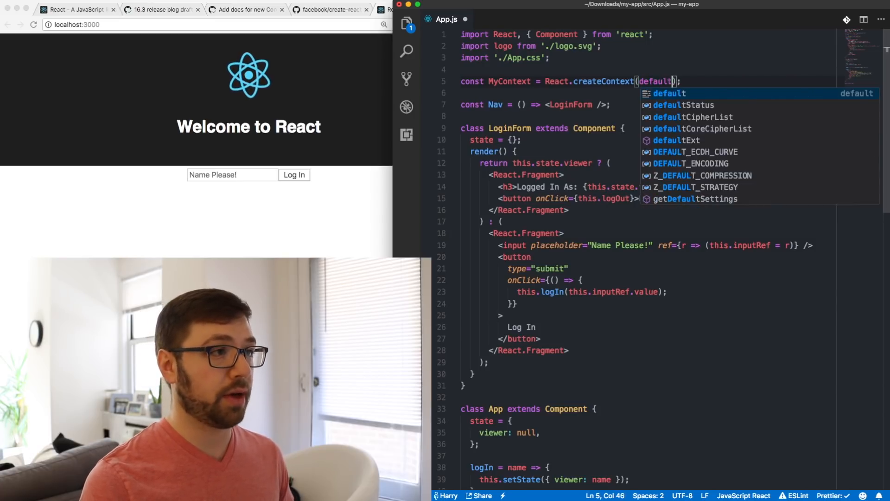
type("value")
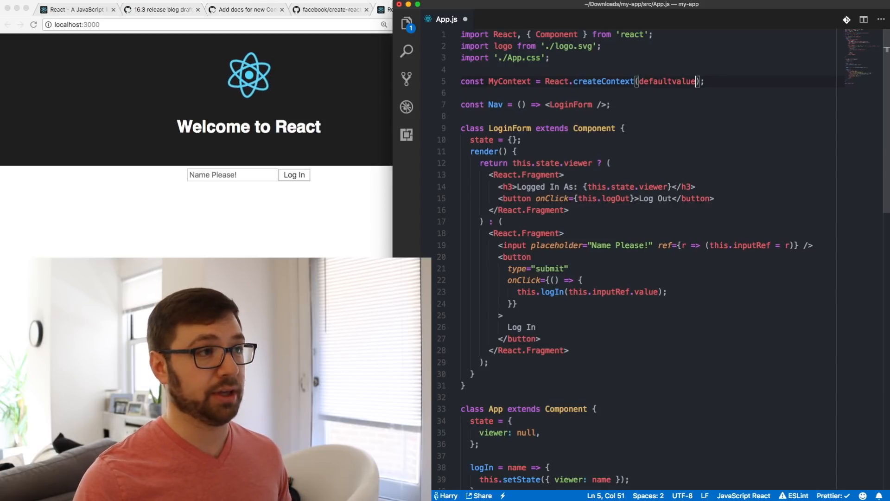
key("Backspace")
type("class Prao")
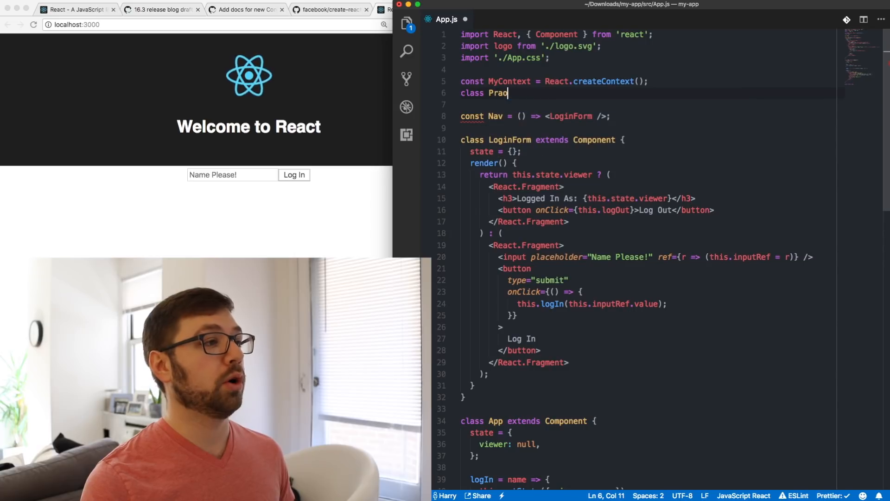
Declare class Provider extends Component whose render returns a MyContext.Provider element
type("vider extends Component {")
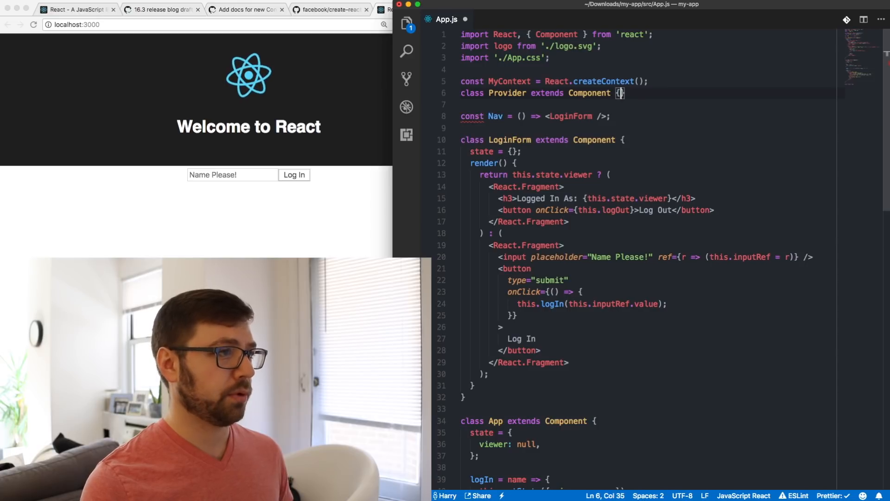
type("render()")
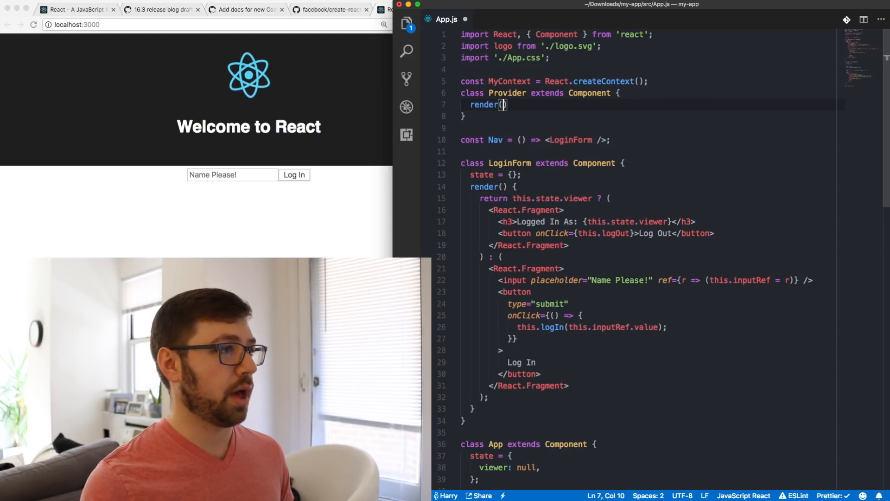
type("return (")
type("<")
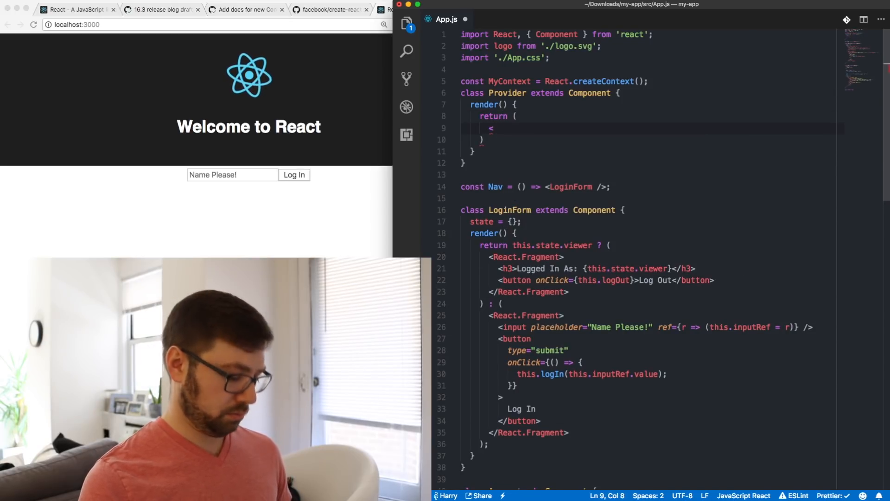
type("MyContext.Provider></MyContext.Provider>")
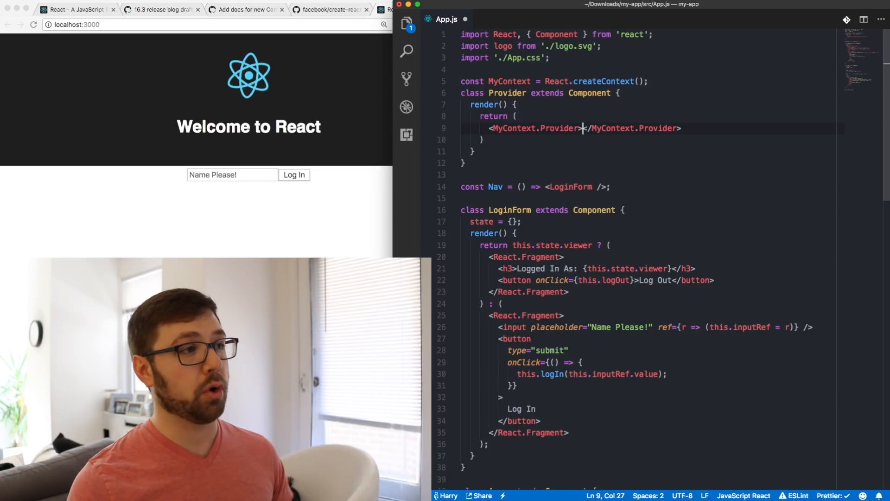
Render this.props.children between the MyContext.Provider tags
key("enter")
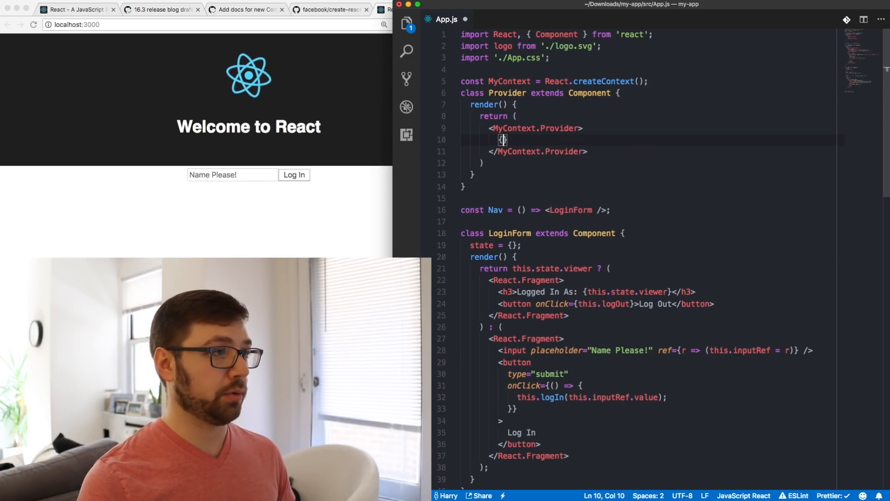
type("this.props.children")
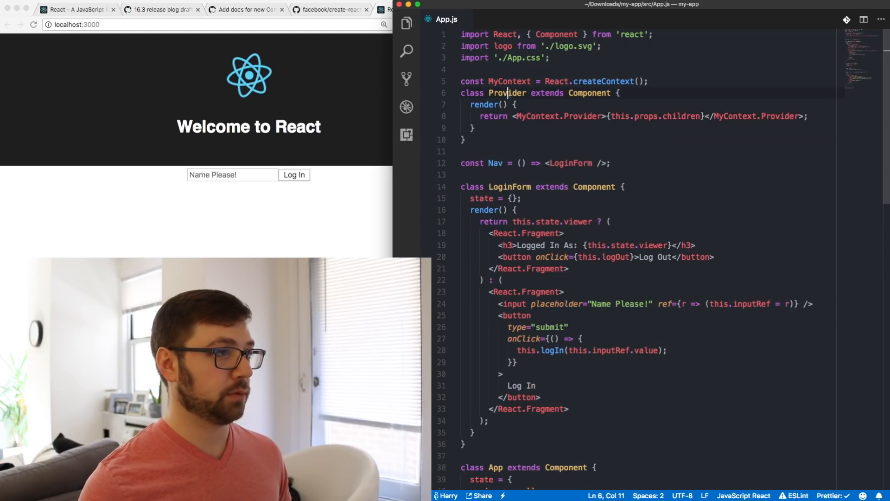
scroll("down", 3)
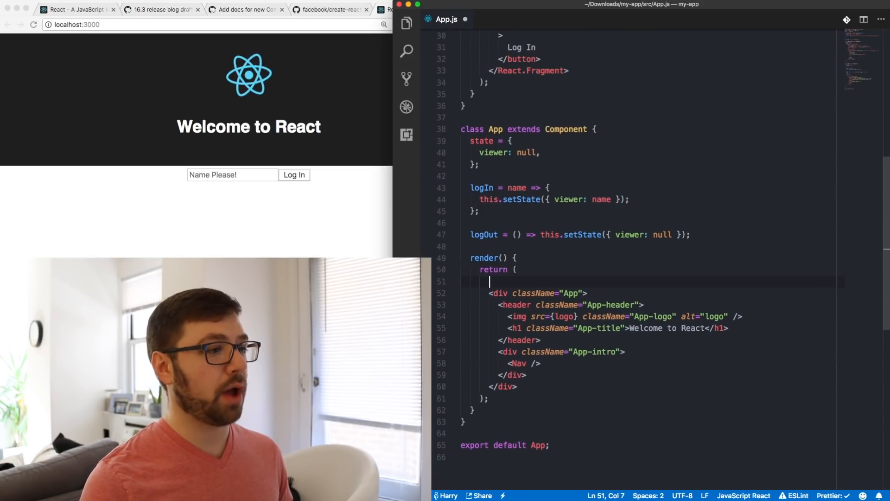
Wrap App in <Provider> and pass value={{ viewer: this.state.viewer, logIn, logOut }} from Provider
type("<Provider >{this.props.children}</MyContext.Provider>;")
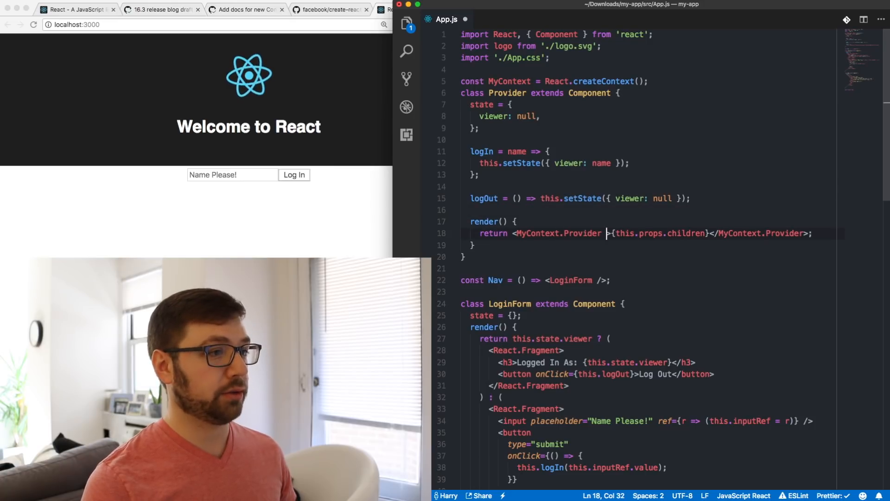
type("value={{")
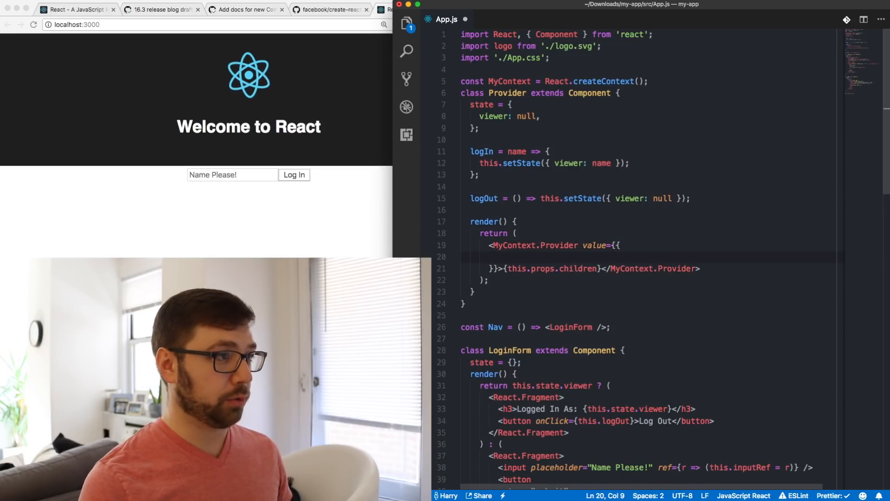
type("viewer: this.state.viewer,")
type("logIn: this.logIn,")
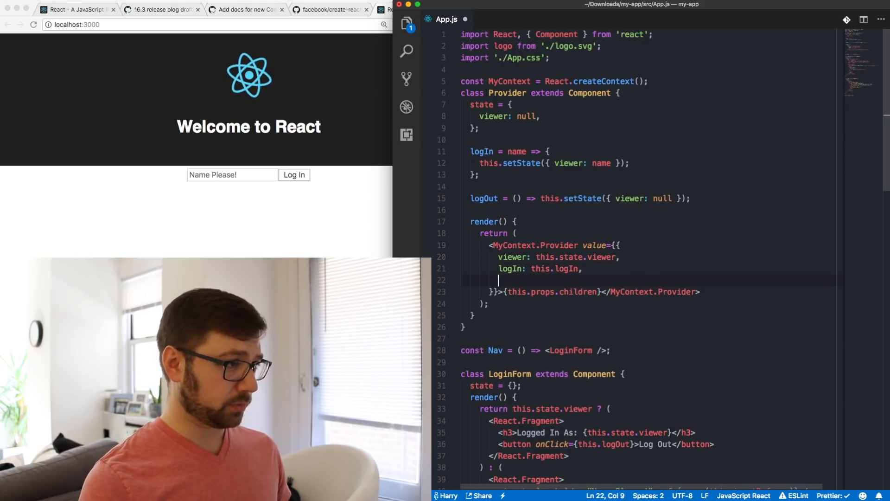
type("logOut: this.logOut,")
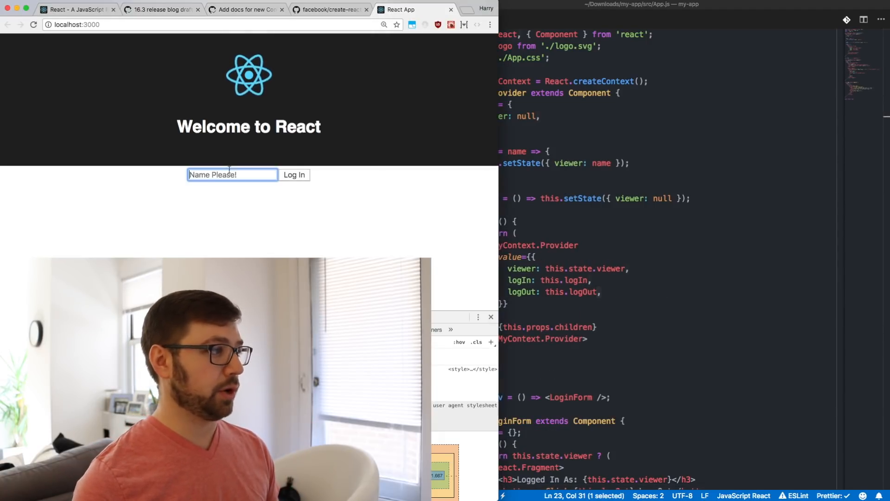
Log in with the throwaway name 'asdfdasf', reproducing the 'logIn is not a function' TypeError
type("asdfdasf")
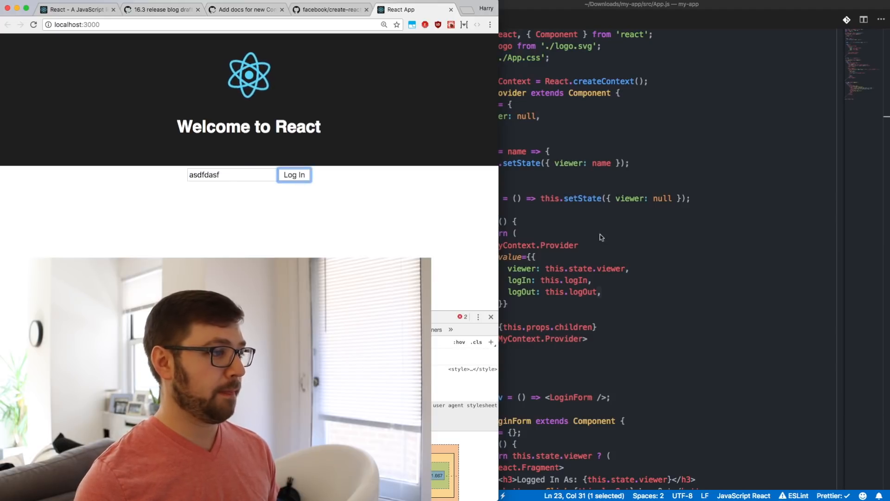
left_click(294, 174)
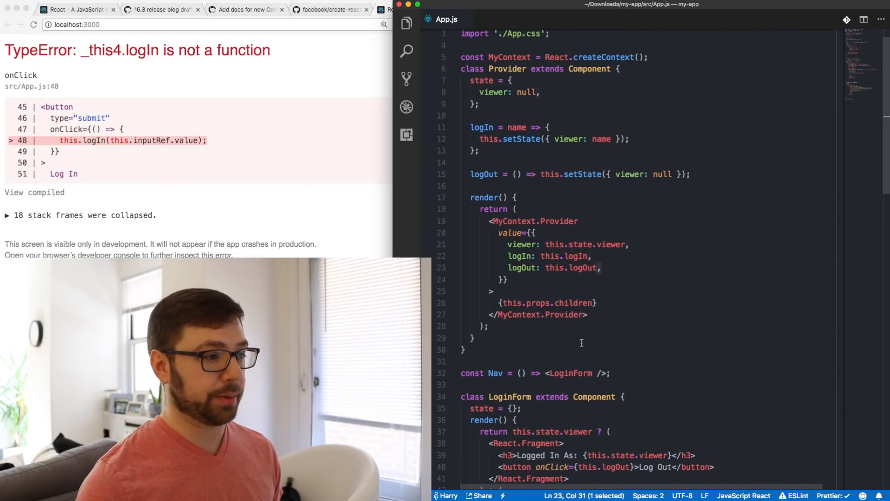
scroll("down", 3)
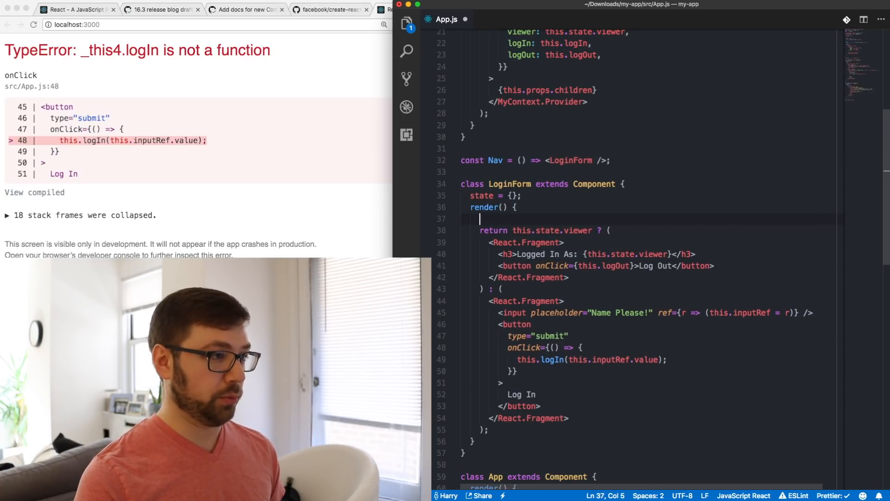
Wrap LoginForm's render return in a MyContext.Consumer with a value => render function
type("return <")
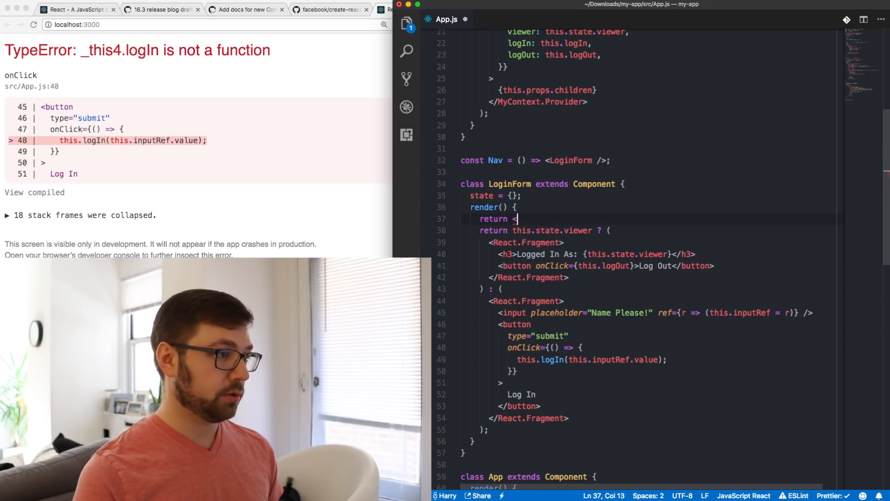
type("MyContext.Consumer>")
type("{(value")
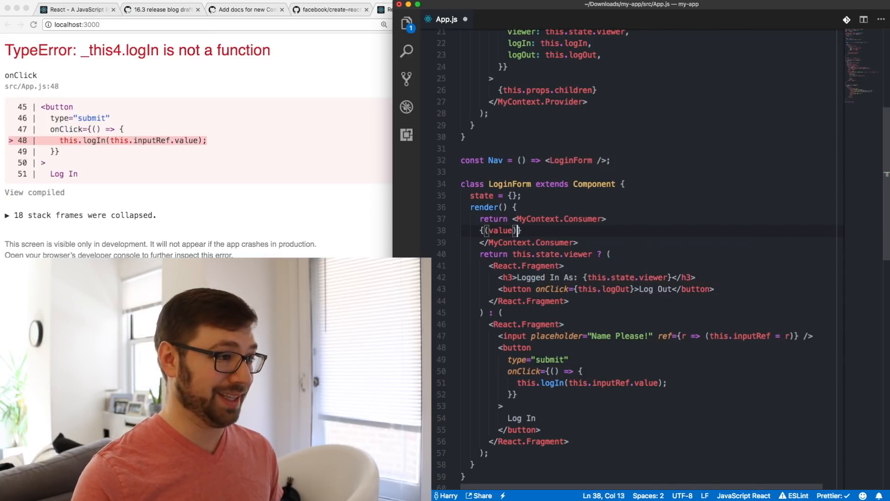
type("=")
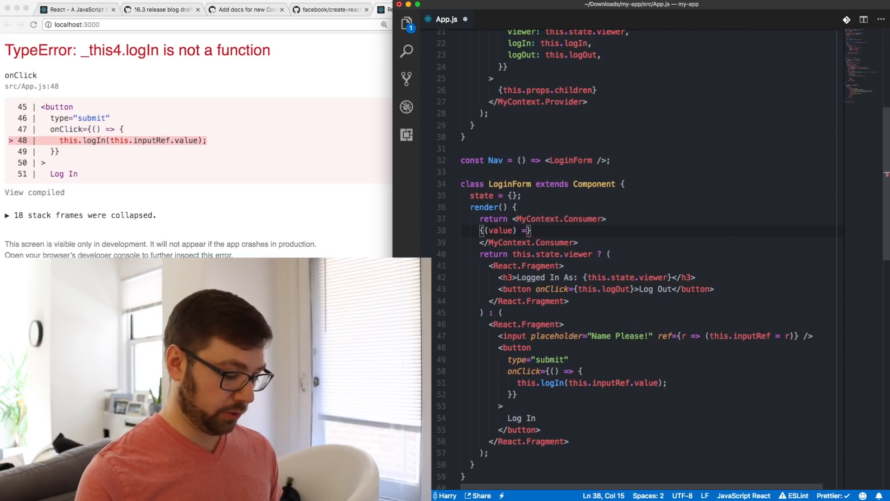
type("> {")
key("enter")
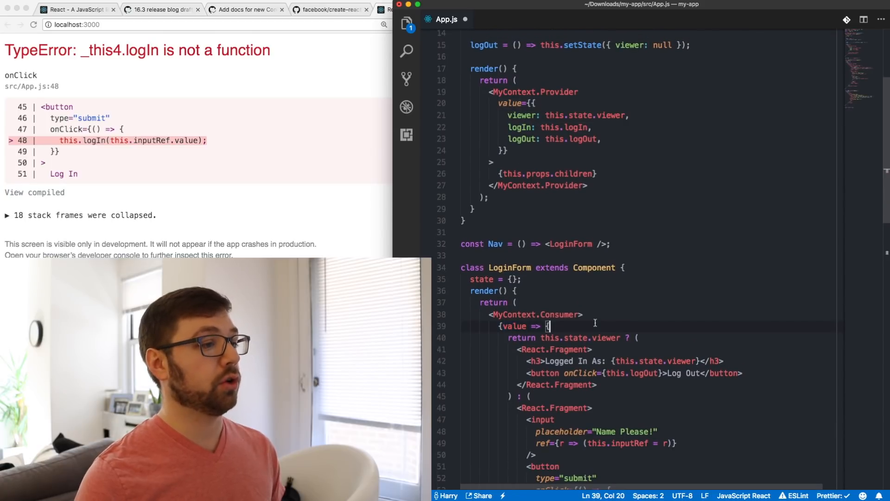
Destructure const { viewer, logIn, logOut } = value and drop the this/this.state prefixes
type("const { }")
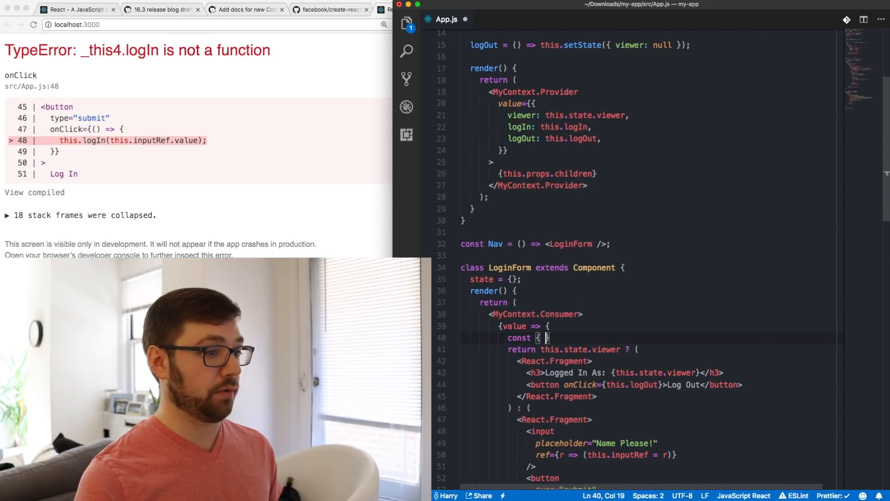
type("viewer, logIn, logOut")
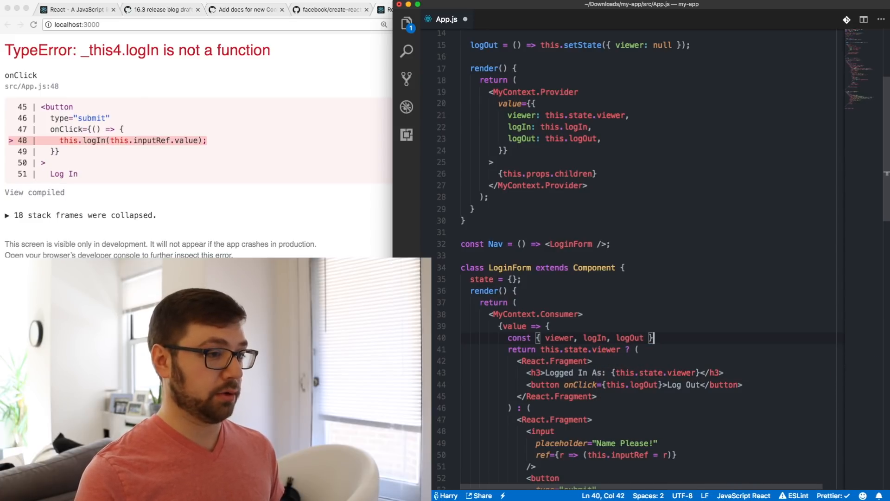
type("= value;")
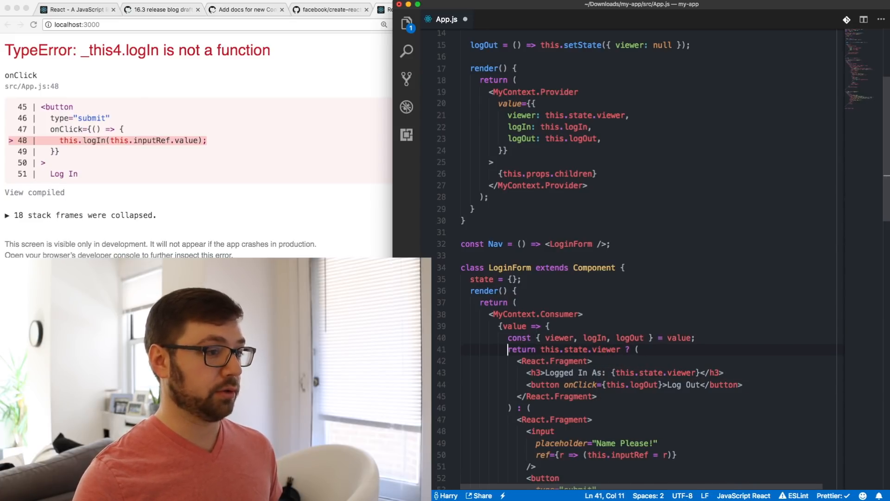
scroll("down", 3)
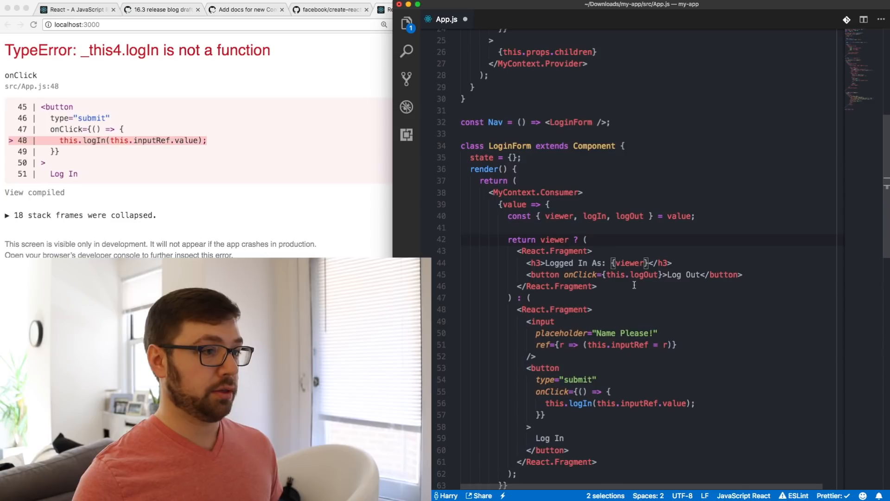
double_click(614, 275)
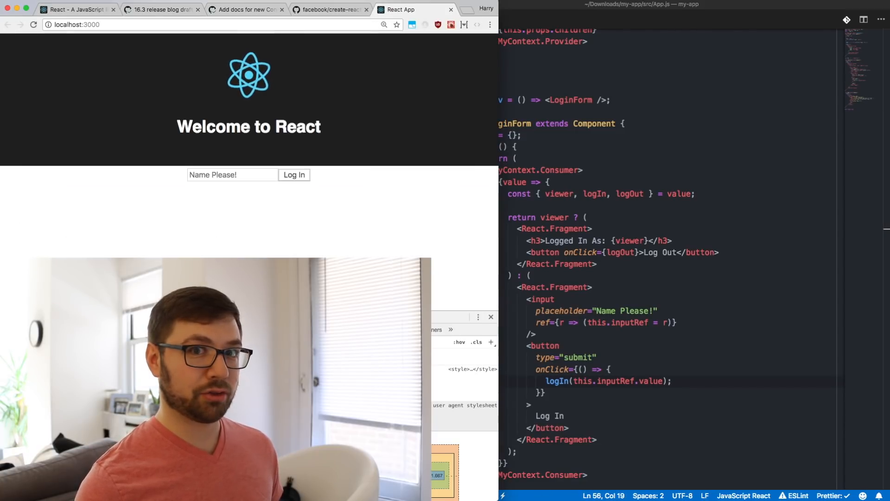
Log in as Harry, then inspect LoginForm in the React DevTools to see the Provider's viewer value
left_click(232, 174)
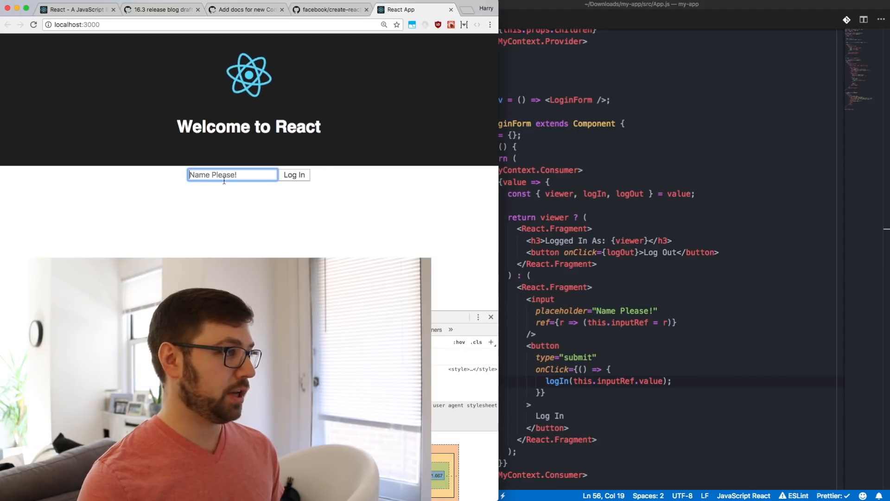
left_click(294, 174)
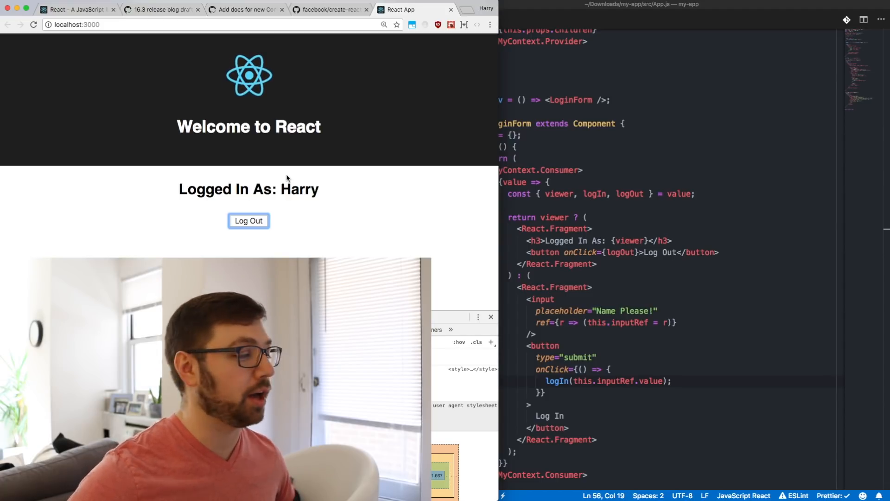
left_click(353, 317)
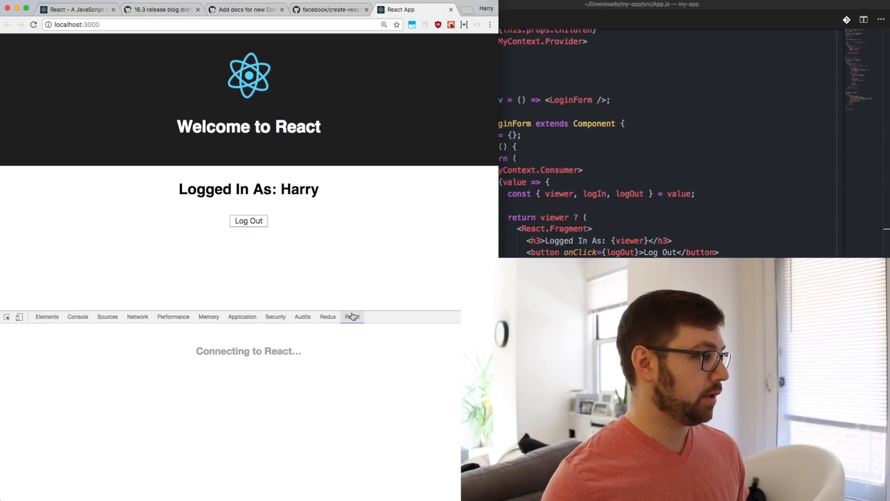
left_click(352, 317)
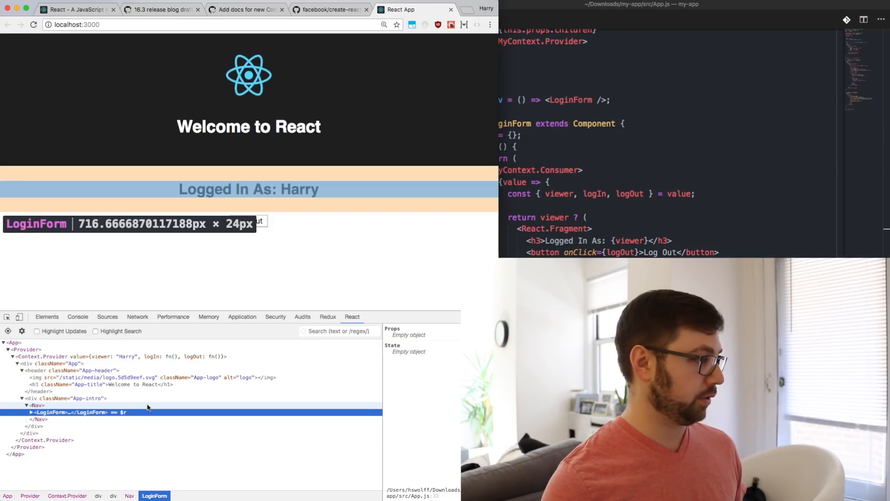
left_click(32, 412)
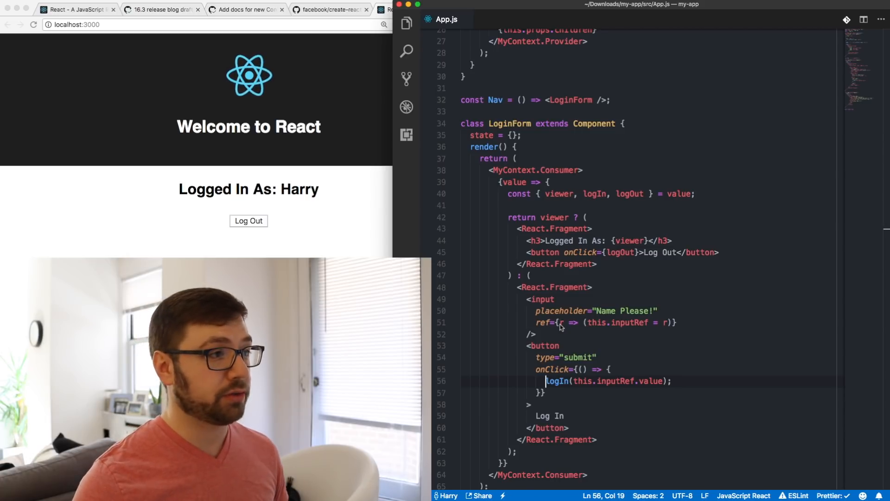
Wrap the App header h1 in MyContext.Consumer with a ({ viewer }) => render function
scroll("down", 3)
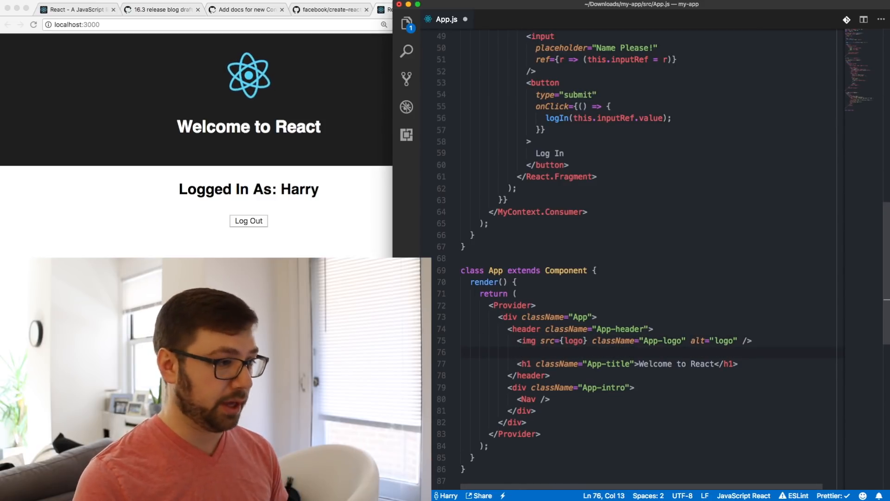
type("<")
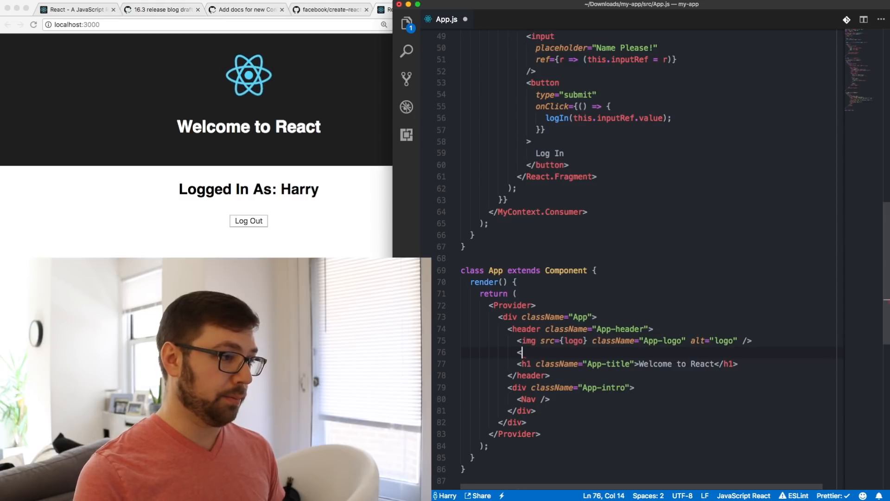
type("MyContext.Consumer>")
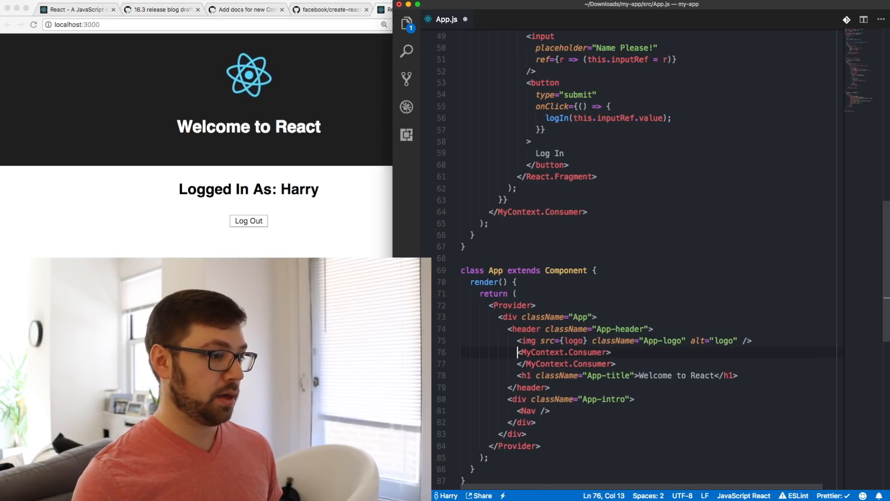
type("{()}")
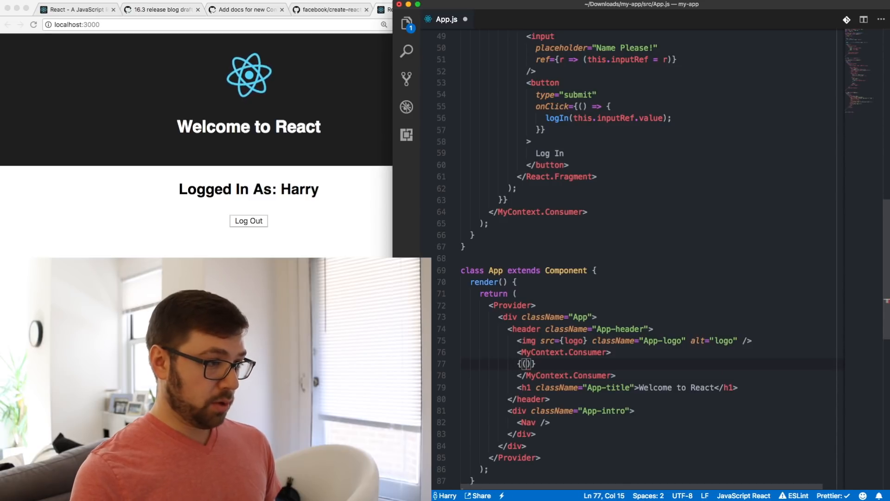
type("viewer}")
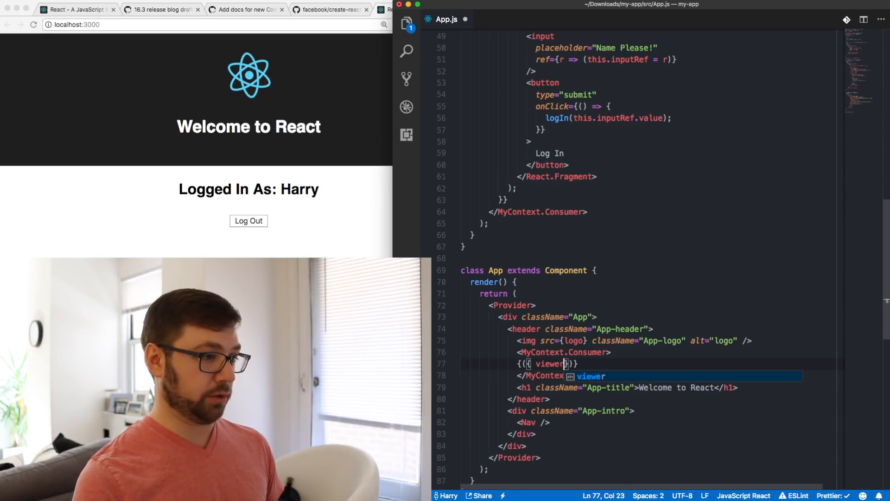
type("=> (")
left_click(627, 388)
type("{")
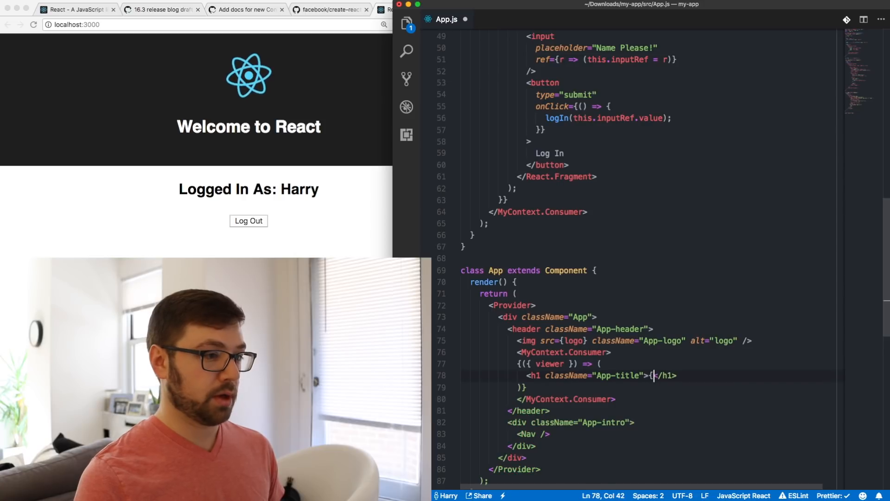
Make the title a ternary: viewer ? `Welcome ${viewer}!` : 'Log In Yo!'
type("viewer ? `")
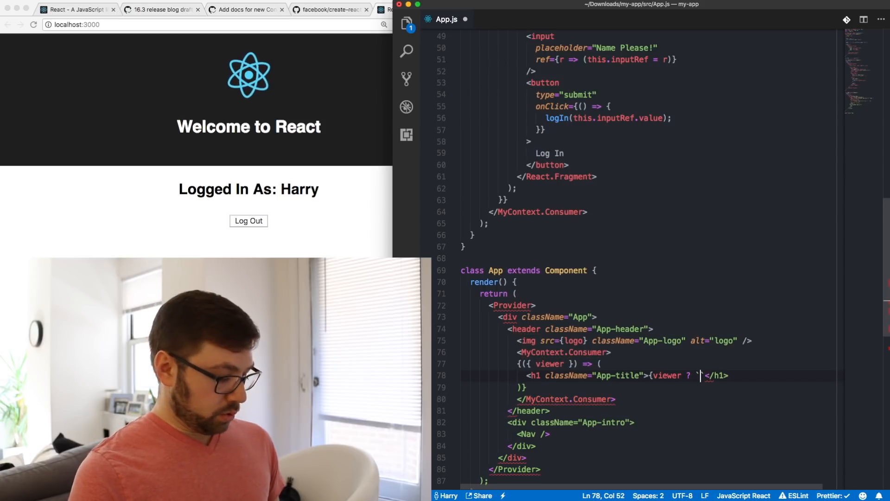
type("Welcome %")
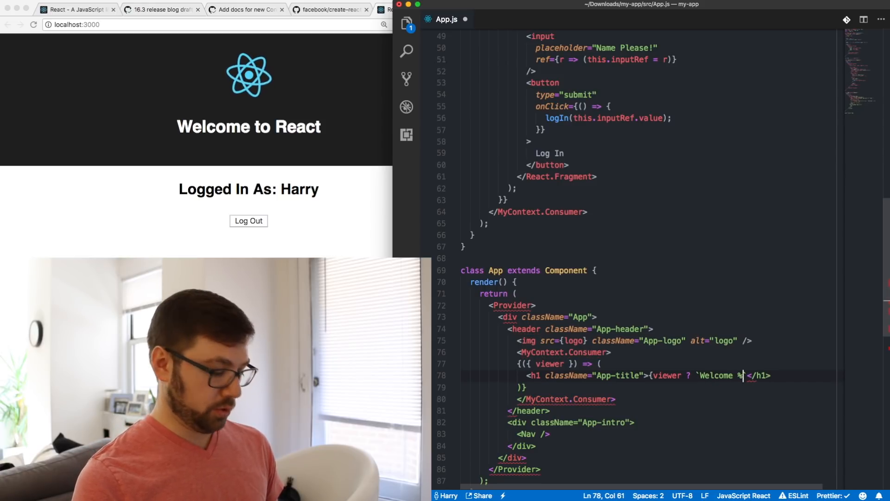
type("{viewer")
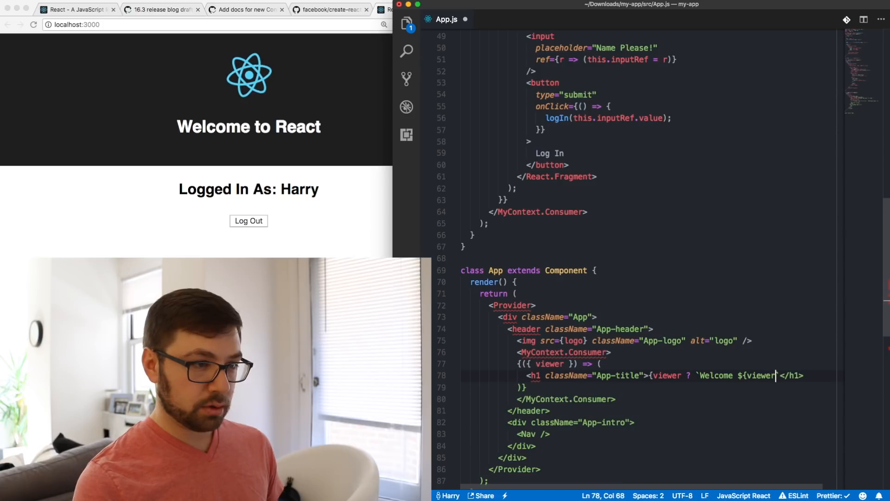
type("!`")
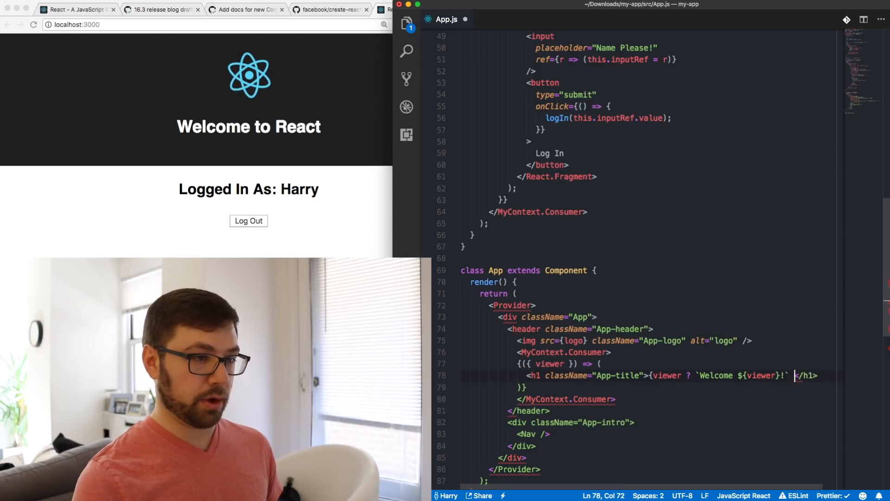
type(": 'Log In Yo!")
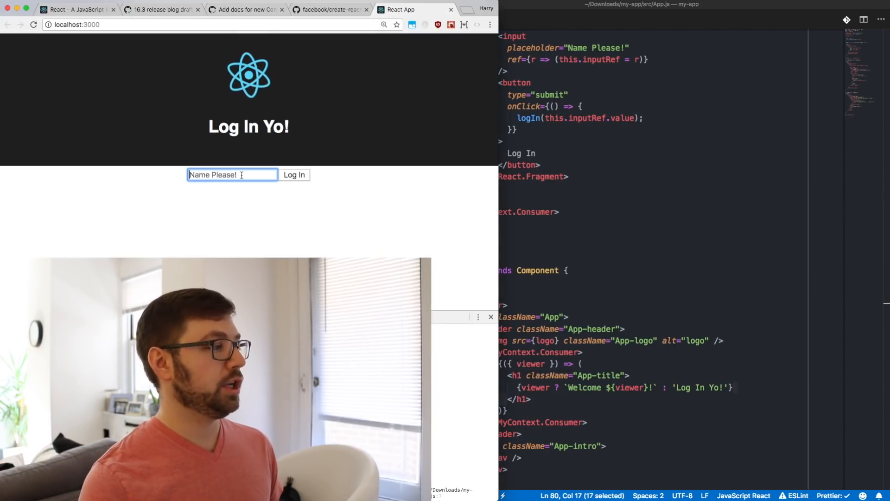
Log in as Harry in Chrome so the header reads Welcome Harry!
left_click(294, 174)
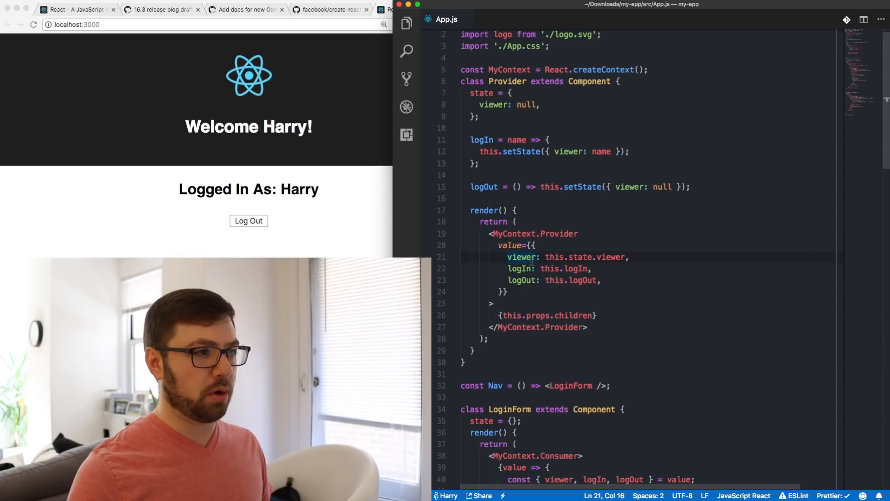
Change the Provider value to { state: this.state, actions: { logIn, logOut } }
key("Enter")
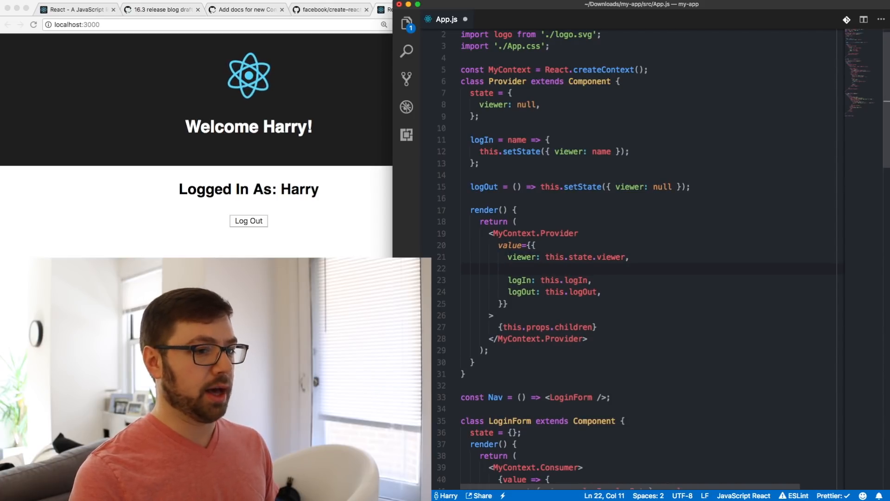
type("state: {")
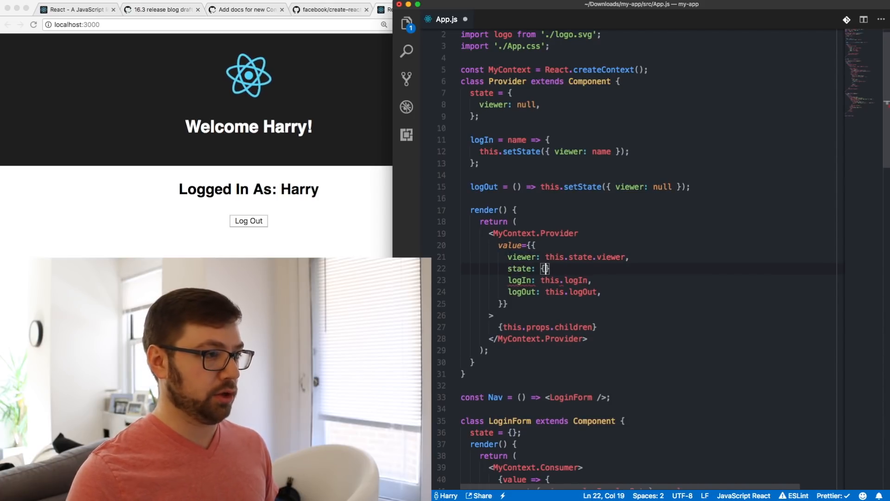
type("this.state,")
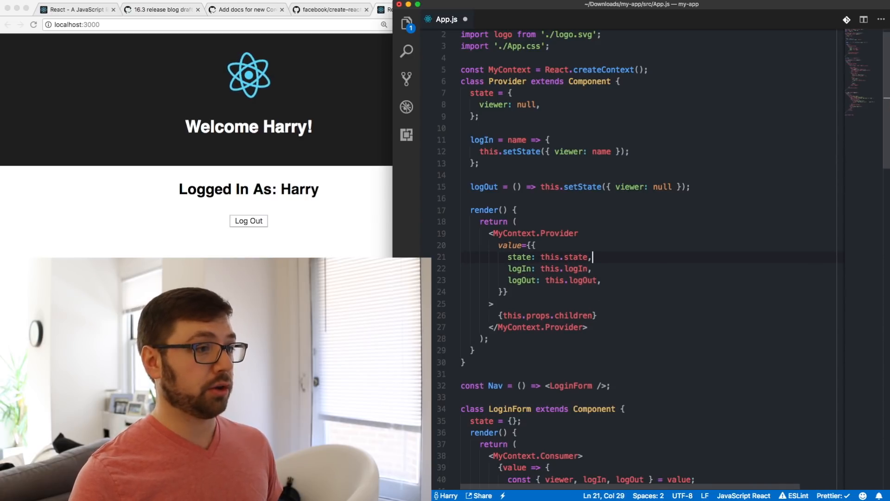
type("actions: {")
type("const { viewer } = value;")
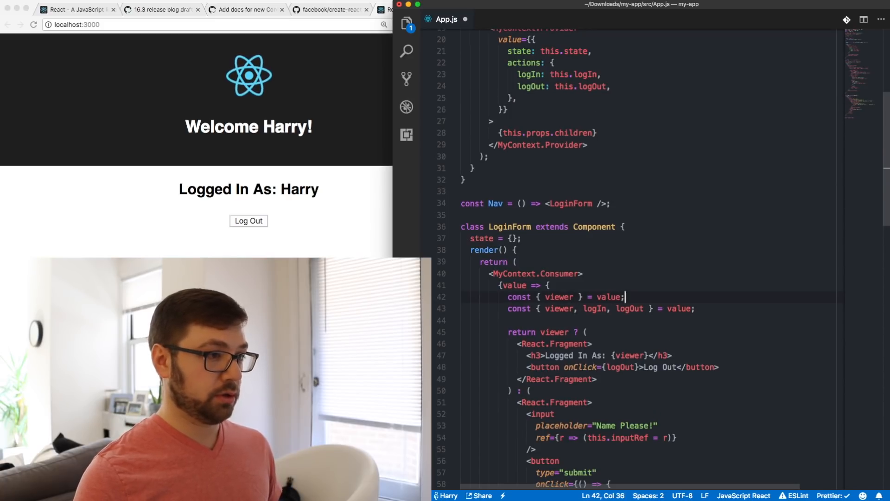
Update the LoginForm and App consumers to destructure value.state and value.actions, reading viewer from state
type(".state")
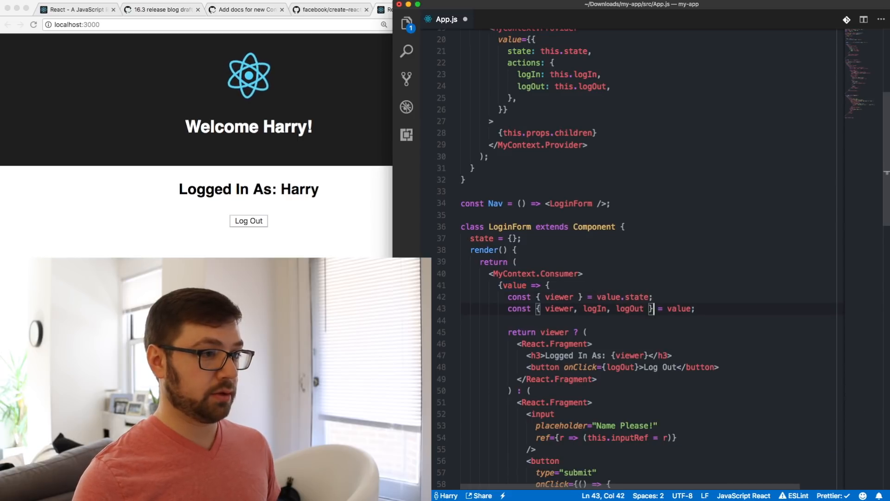
type(".actions")
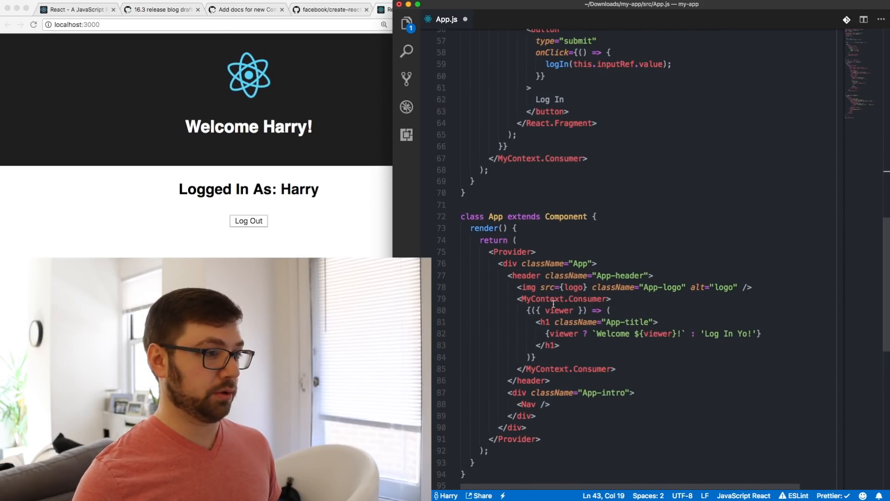
type("s")
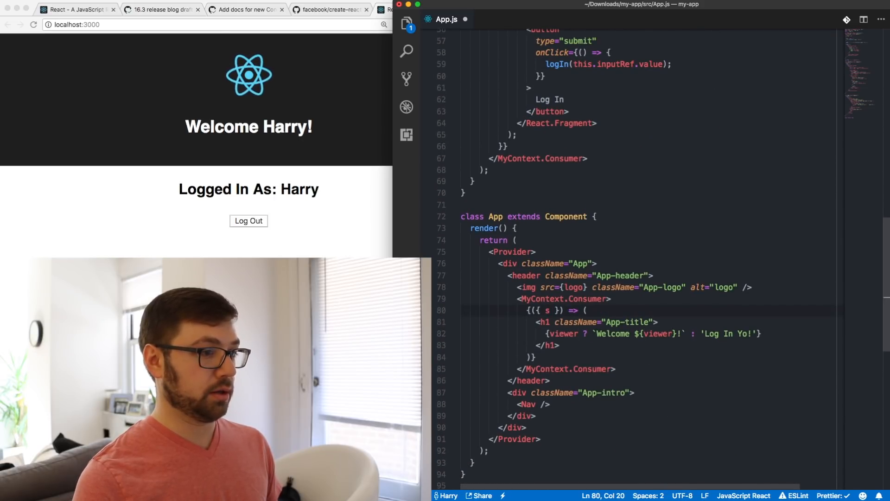
type("tate: { viewer")
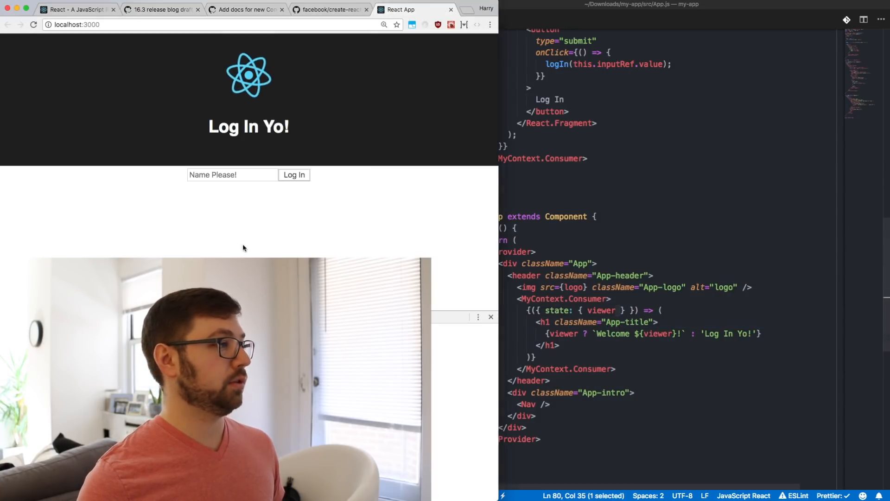
Log in with the test name 'Doe sit still work??' to confirm the greeting still works
type("Doe sit still work??")
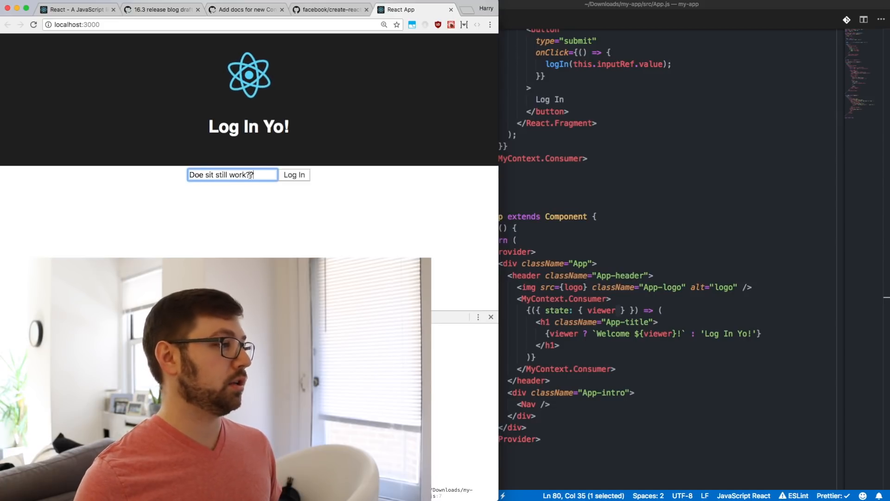
left_click(294, 174)
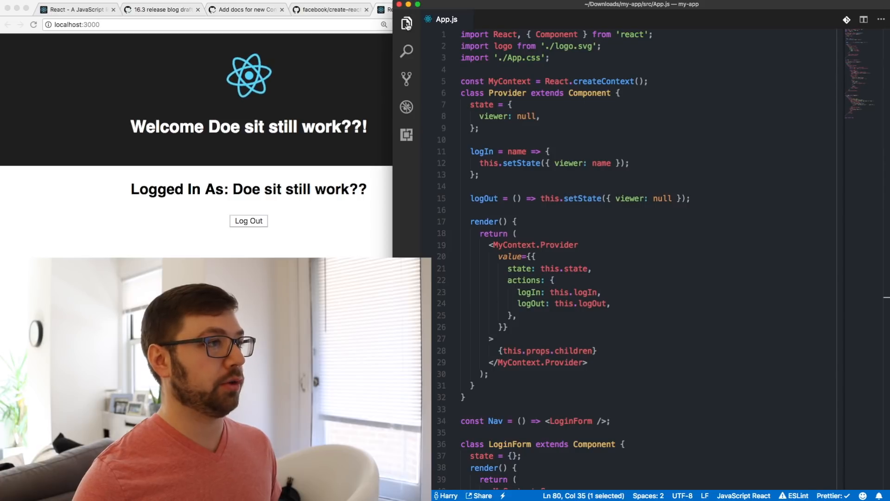
Create a new file MyContext.js in the src folder and switch to it
right_click(457, 96)
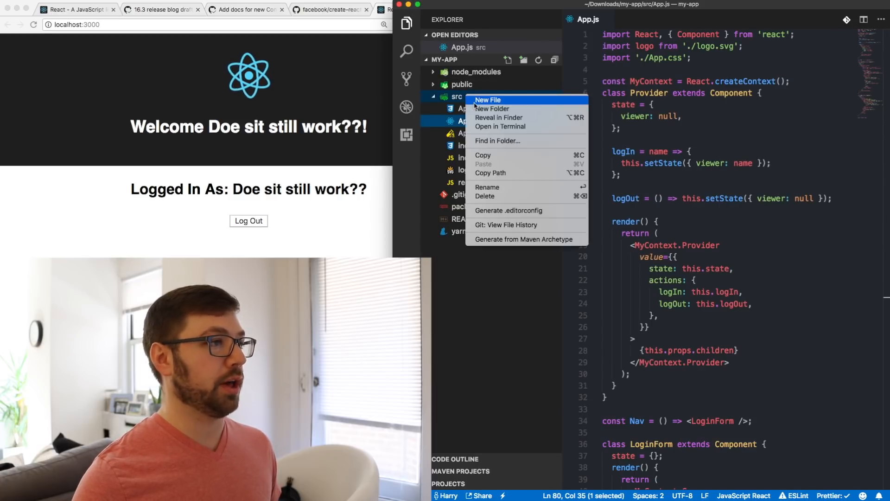
left_click(488, 100)
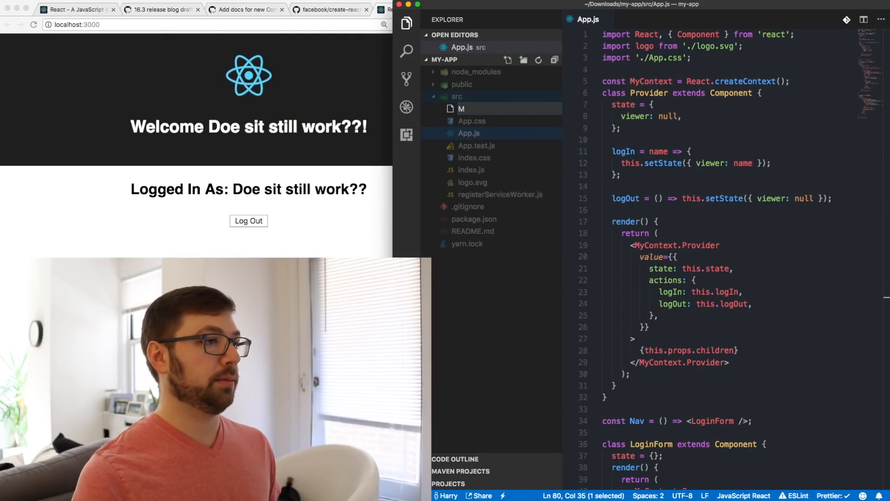
type("yContext.js")
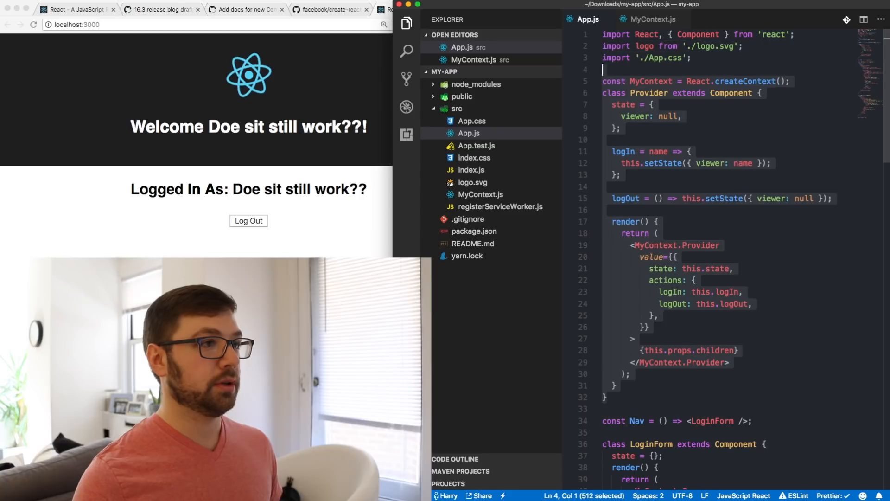
left_click(653, 18)
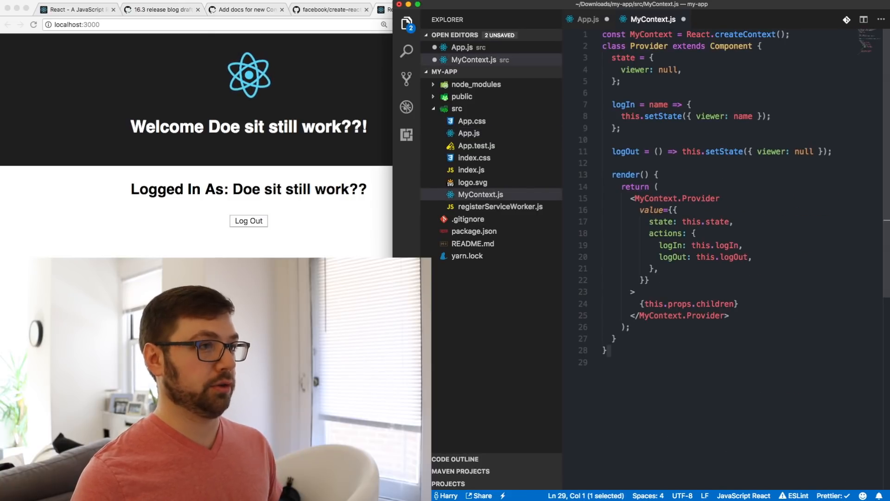
Export Provider and const Consumer = MyContext.Consumer, import { Provider, Consumer } from './MyContext' in App.js
type("export default")
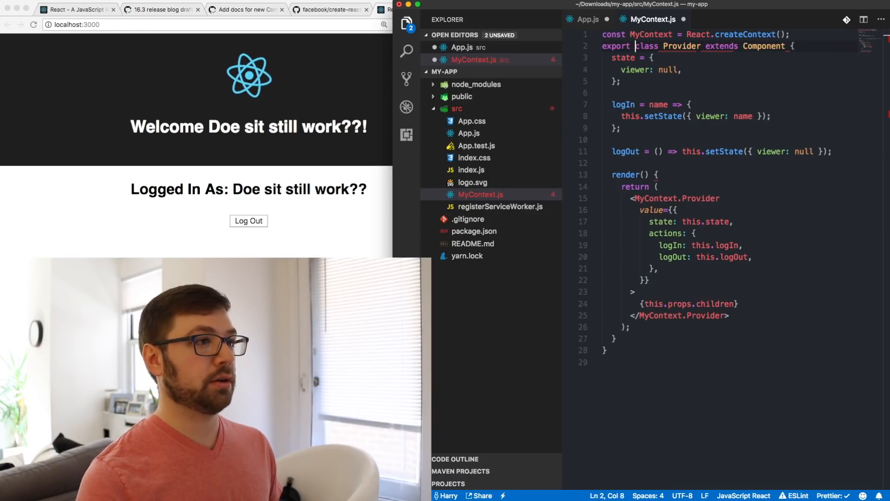
type("export")
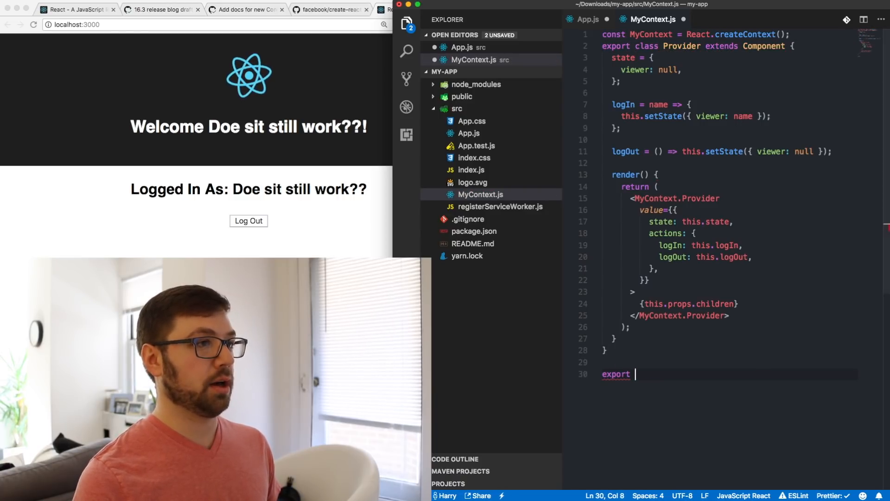
type("const Consumer")
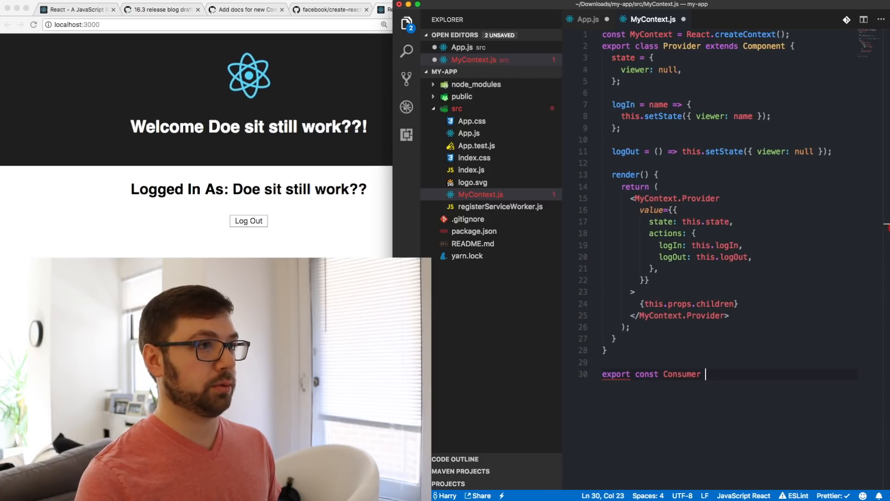
type("= MyContext.")
type("import { ")
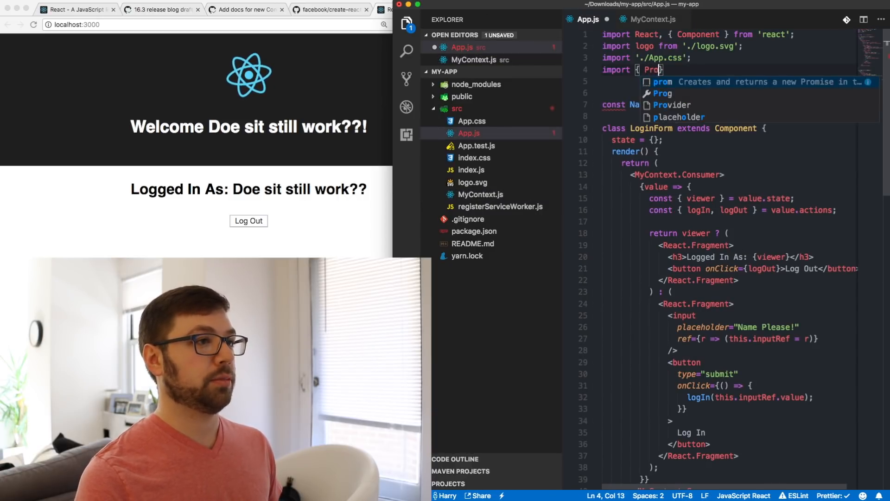
type("Provider, Consumer }")
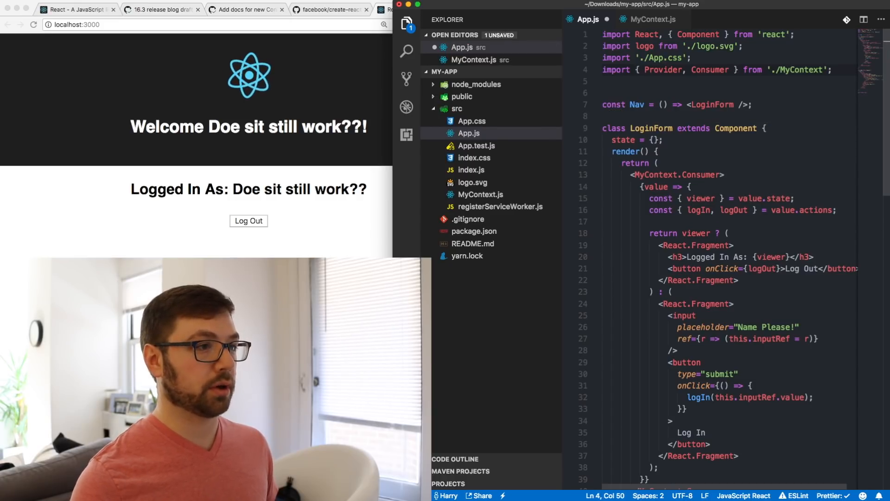
double_click(692, 175)
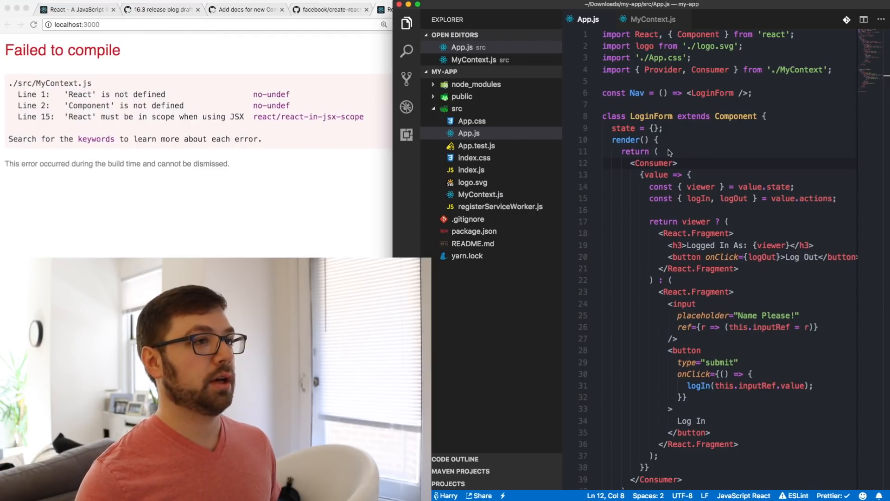
Add import React, { Component } from 'react'; to MyContext.js and verify login greets 'Welcome Yes?!'
left_click(651, 19)
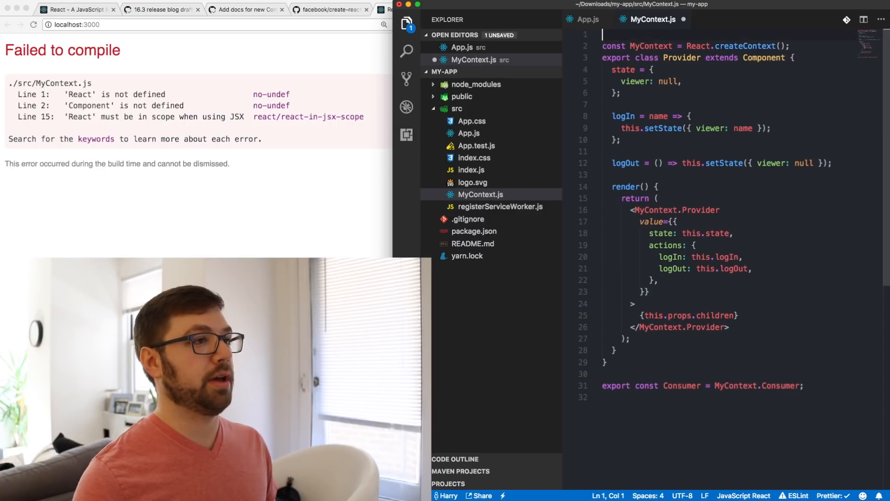
type("import React, { Component } from 'react';")
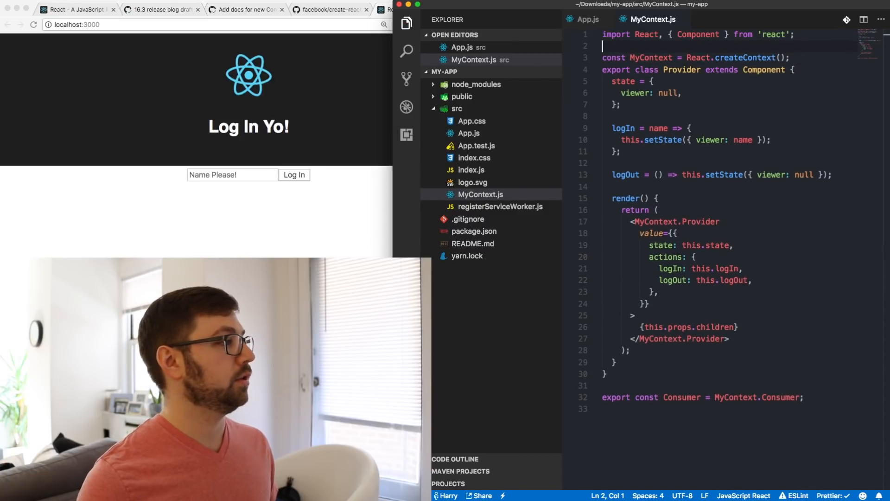
left_click(231, 175)
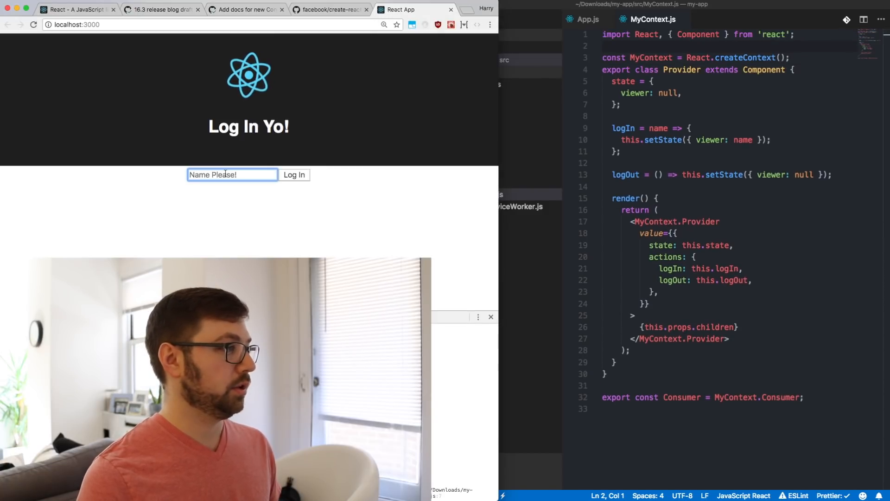
left_click(294, 174)
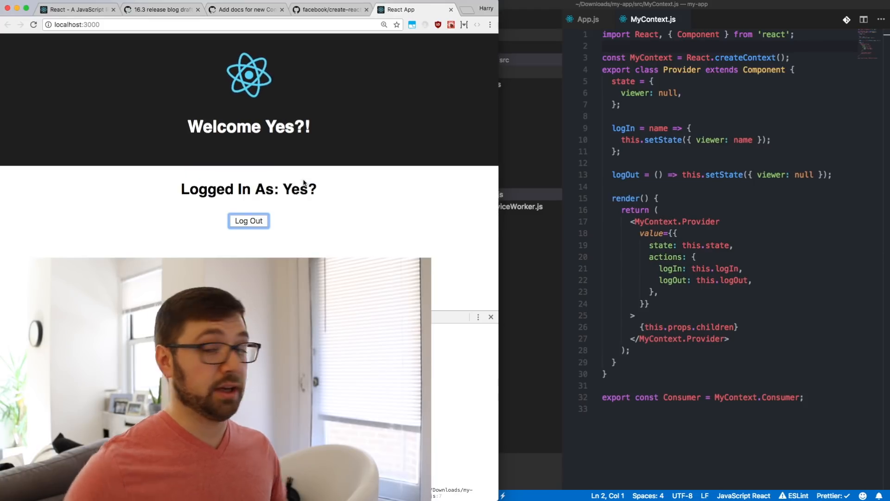